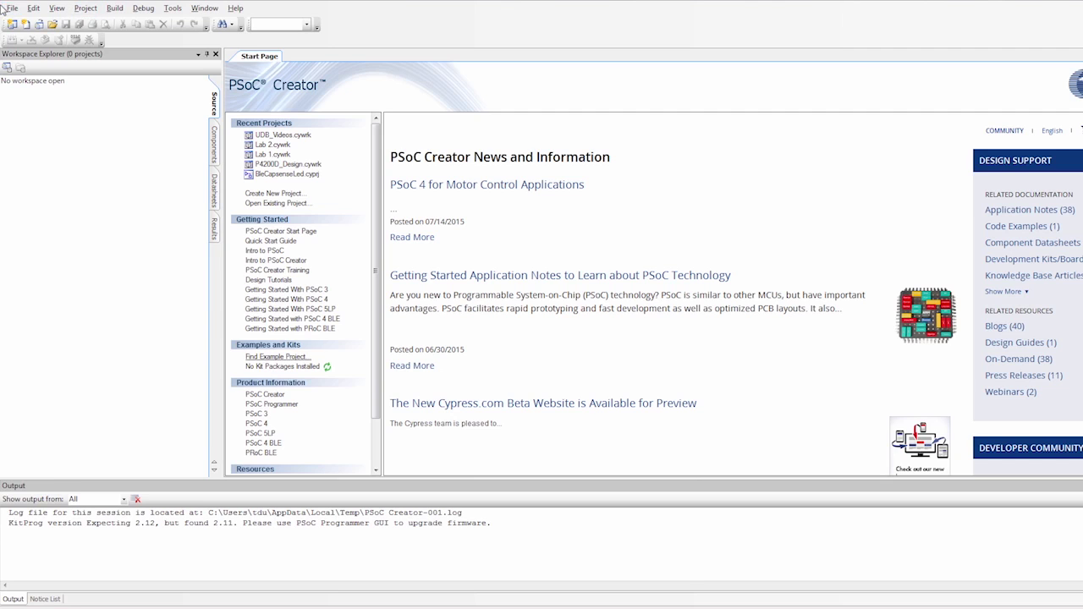
- Start a new project from the File menu, bringing up the New Project dialog
click(13, 7)
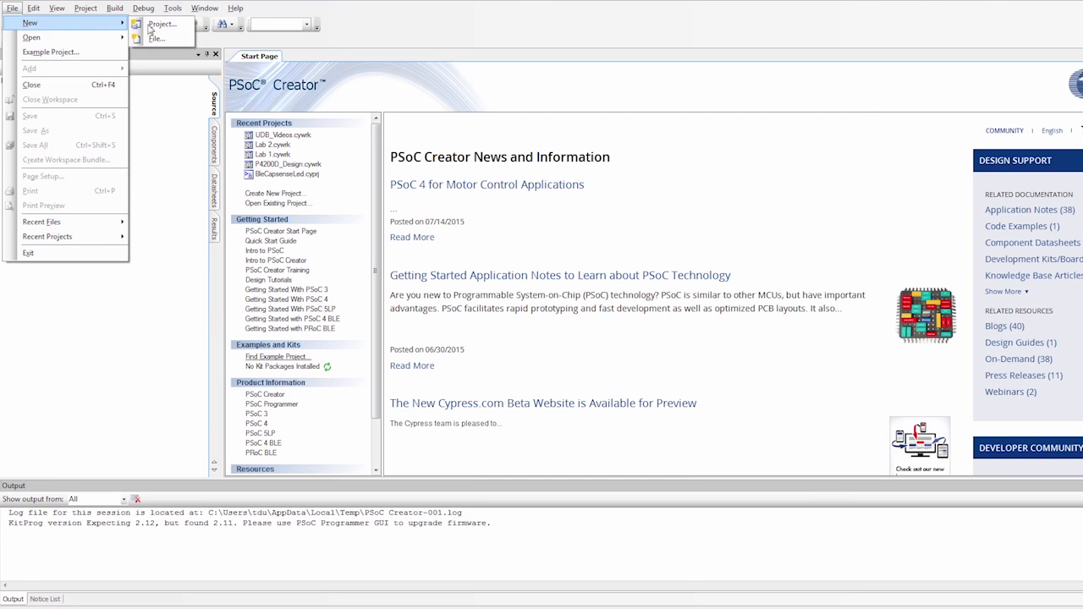
click(162, 23)
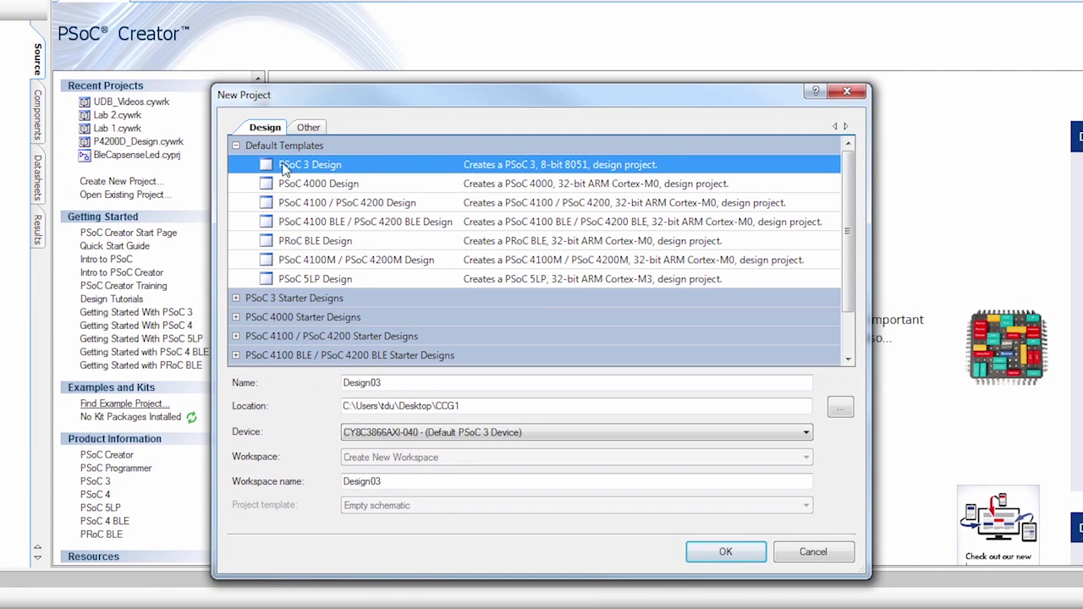
- Create a PSoC Library project named UDB_Library located on the Desktop
click(307, 127)
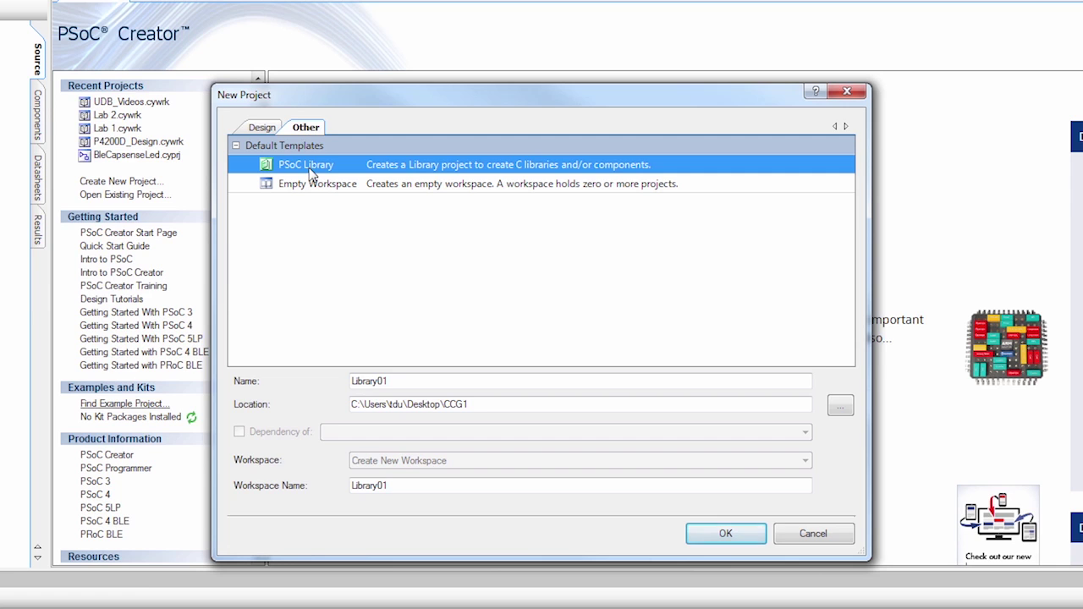
mouse_move(320, 257)
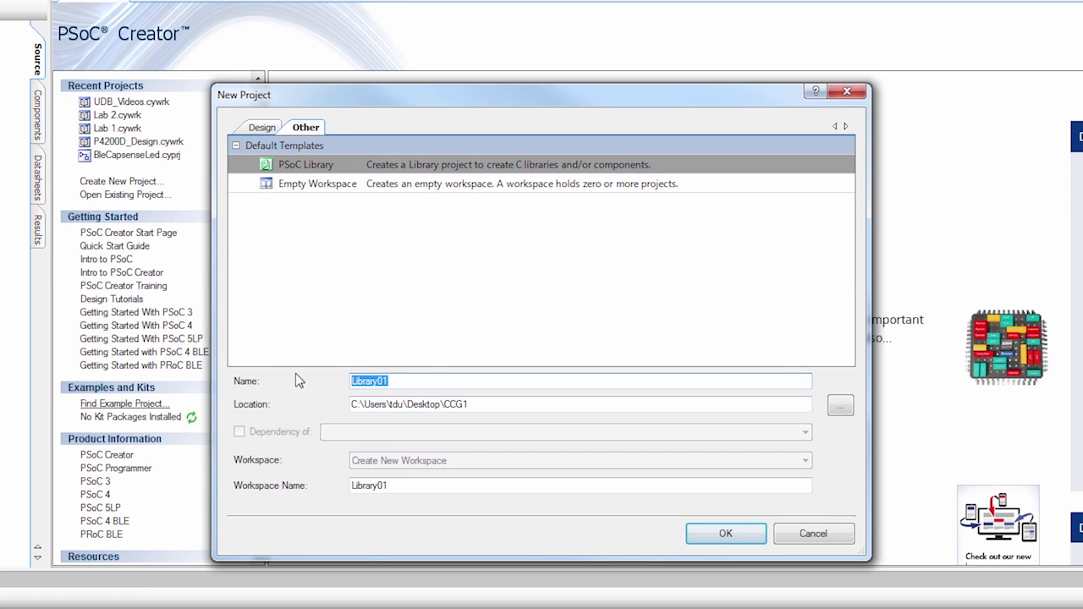
key(Delete)
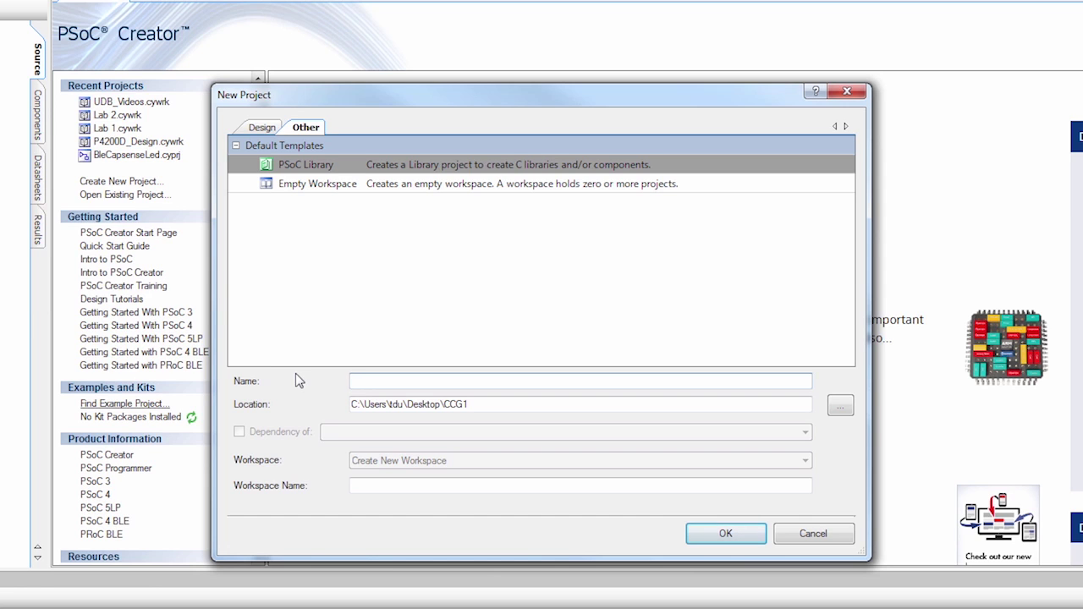
text(UDB_Library)
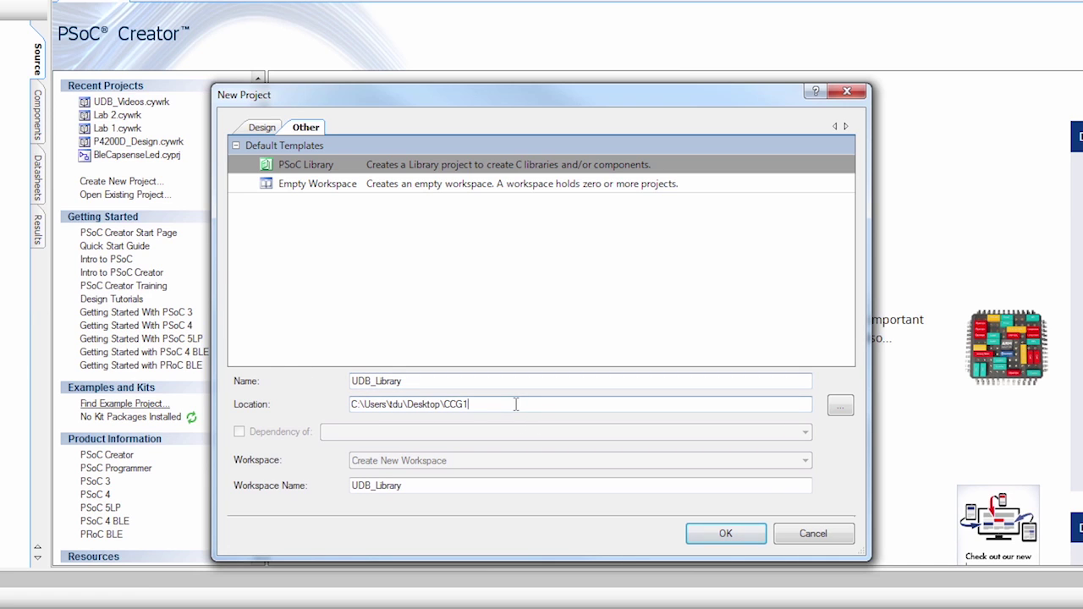
key(BackSpace)
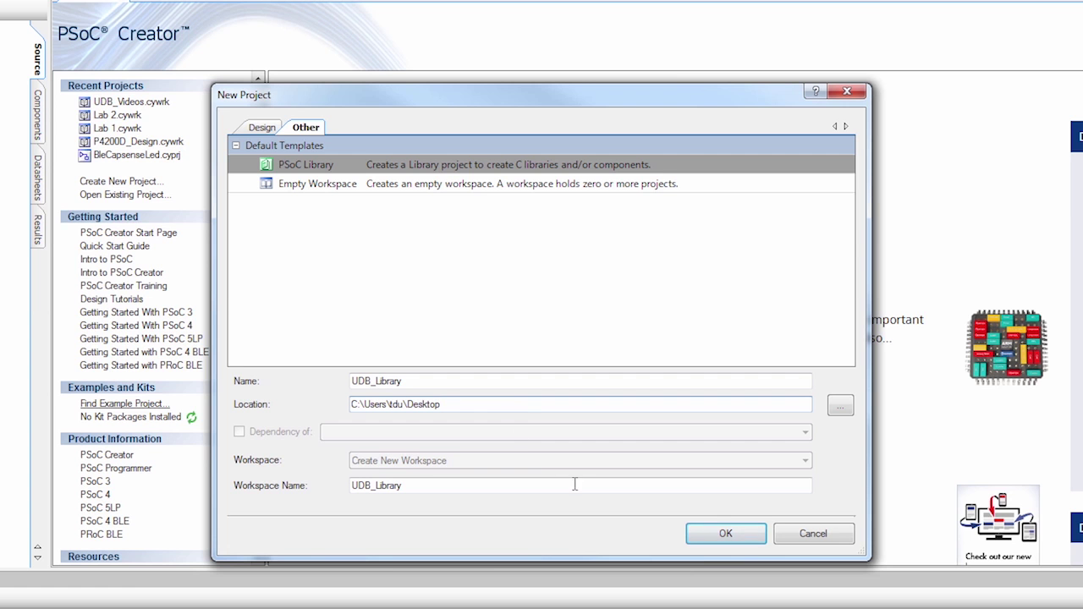
click(724, 533)
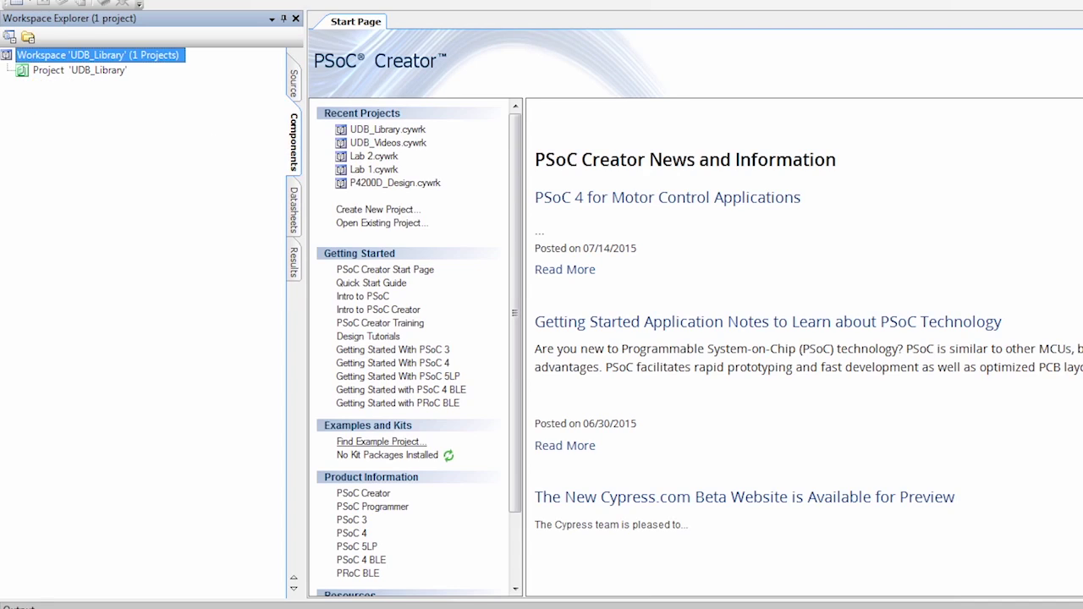
mouse_move(95, 75)
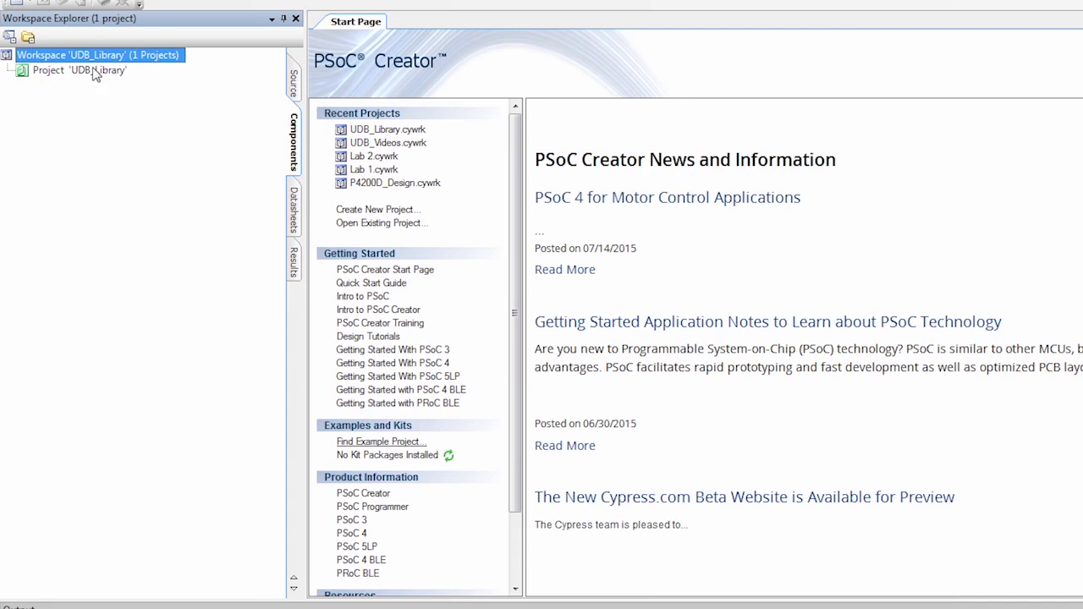
- Begin adding a new component item to the UDB_Library project
right_click(78, 71)
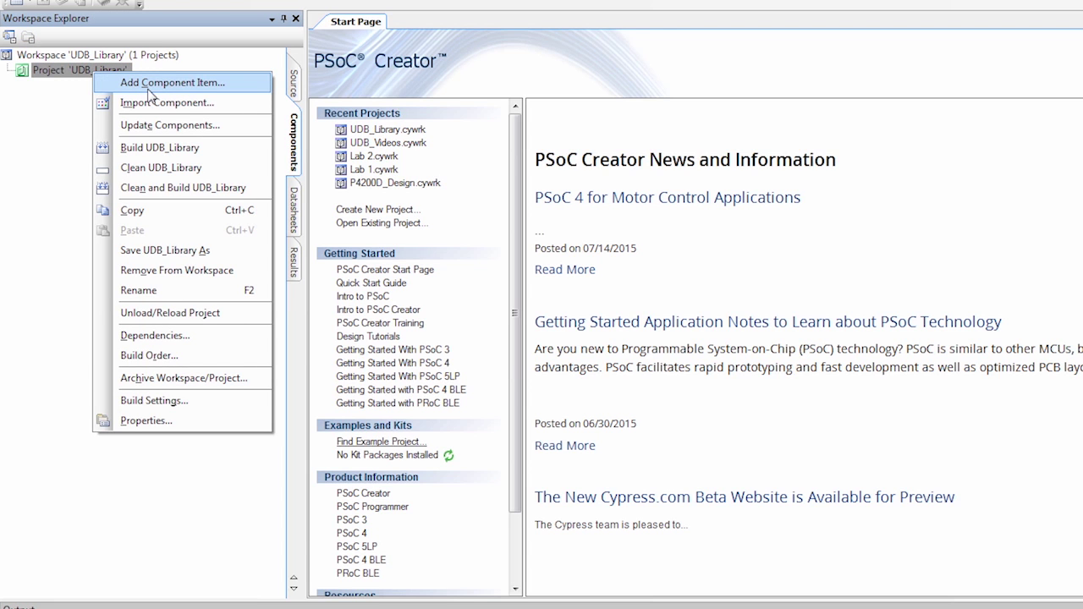
click(173, 82)
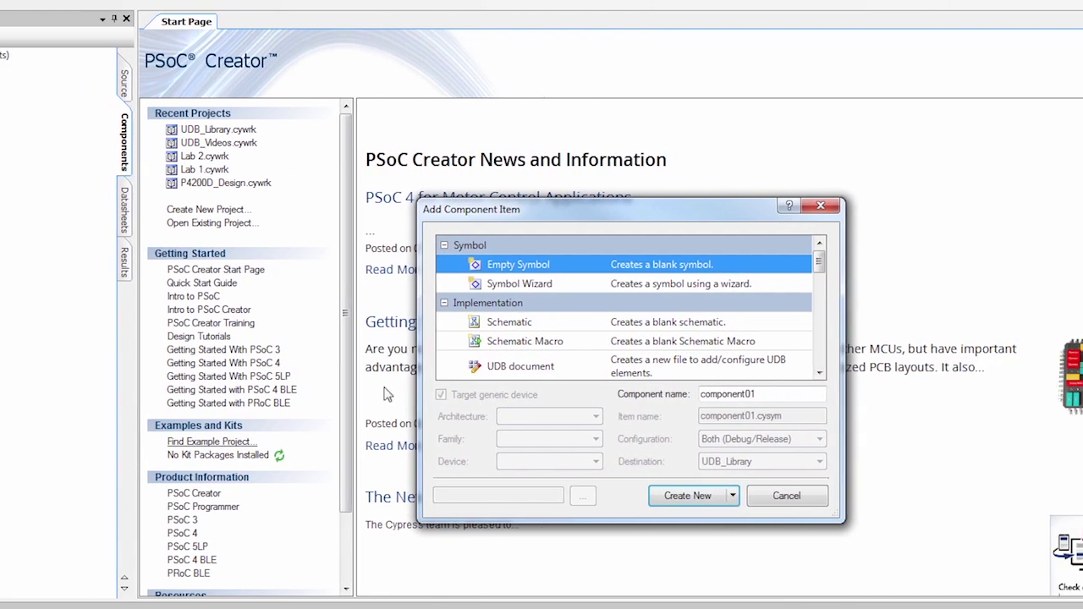
- Create UDB document Simple_Counter targeting architecture PSoC5, family CY8C58LP
click(520, 366)
text(Simple_Counter)
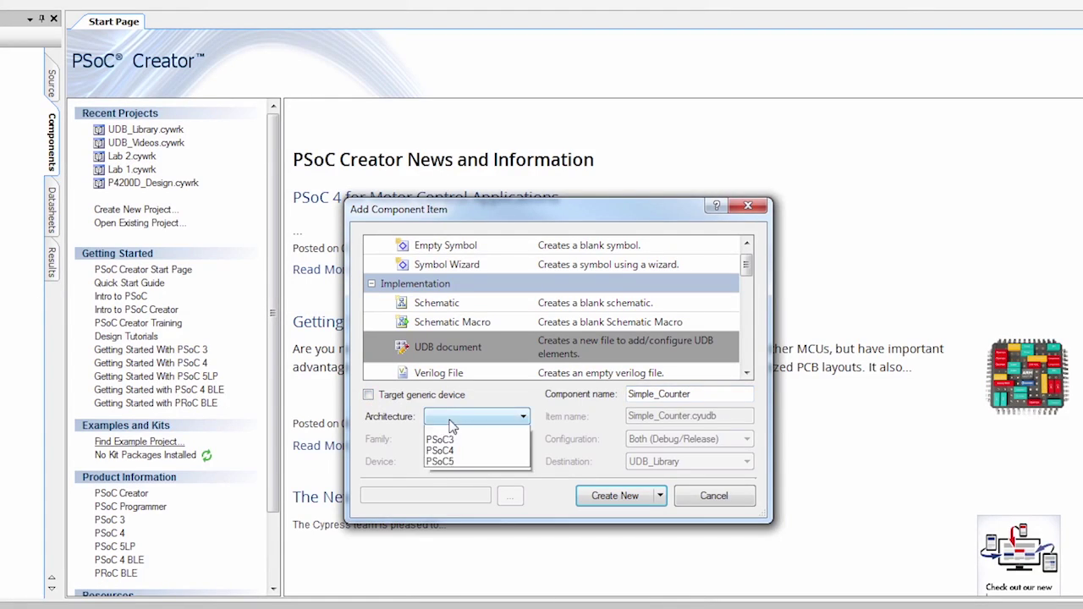
click(440, 461)
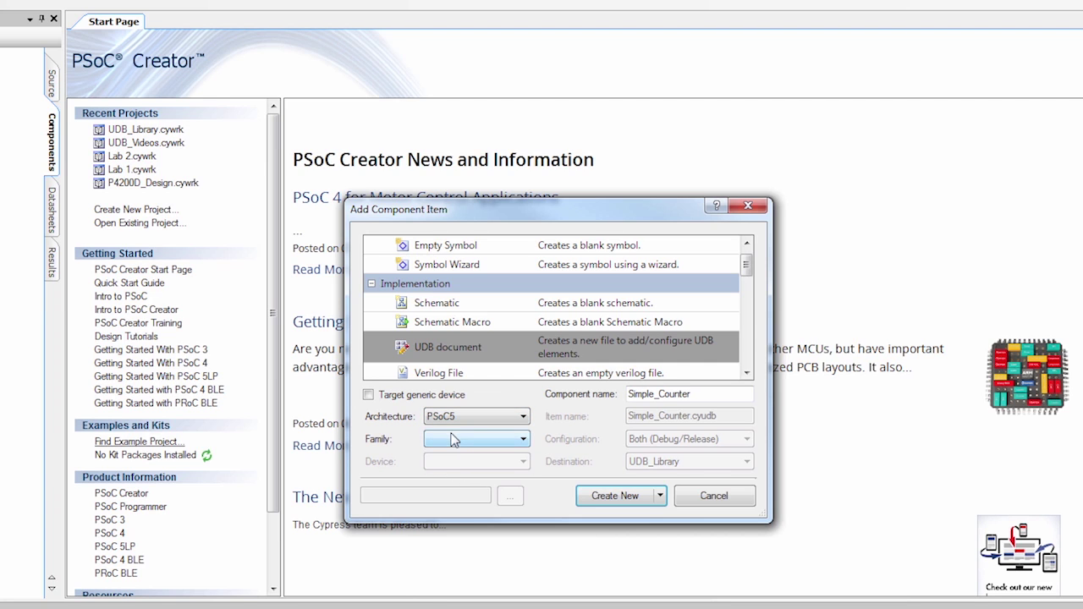
click(521, 440)
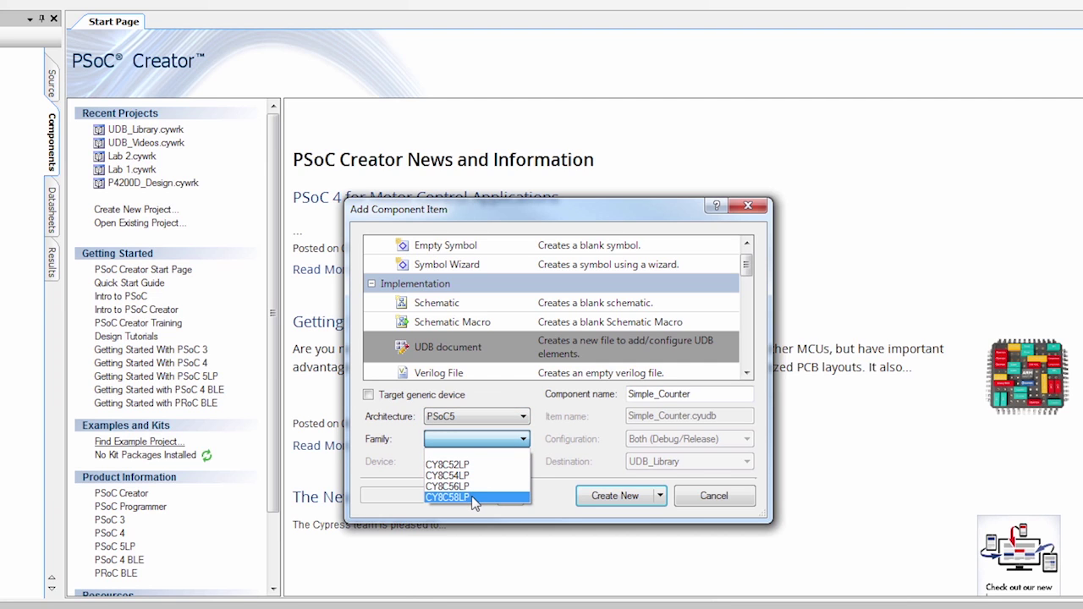
click(446, 498)
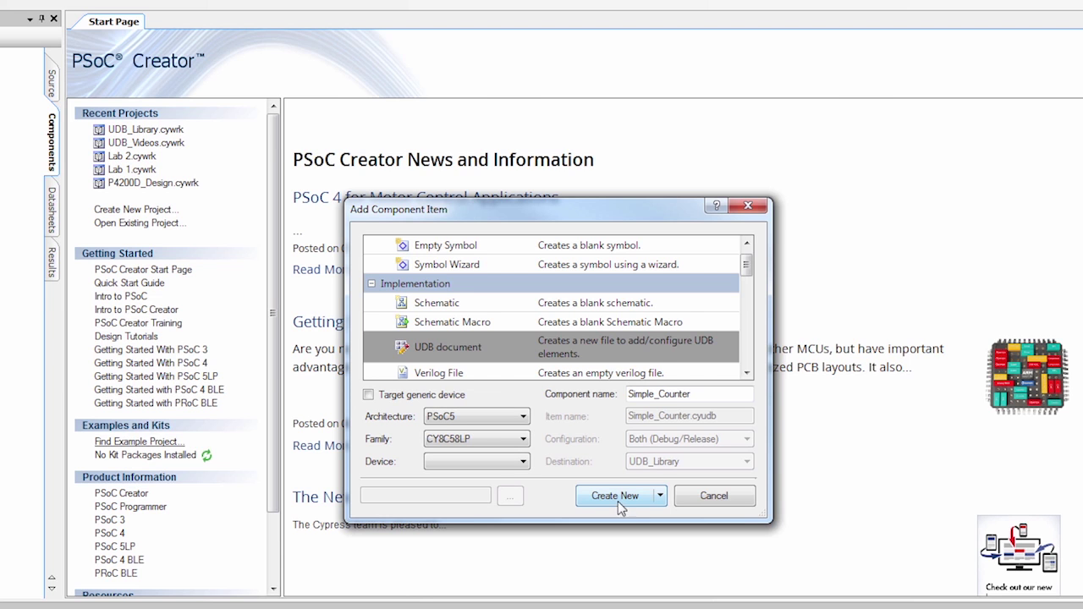
click(615, 496)
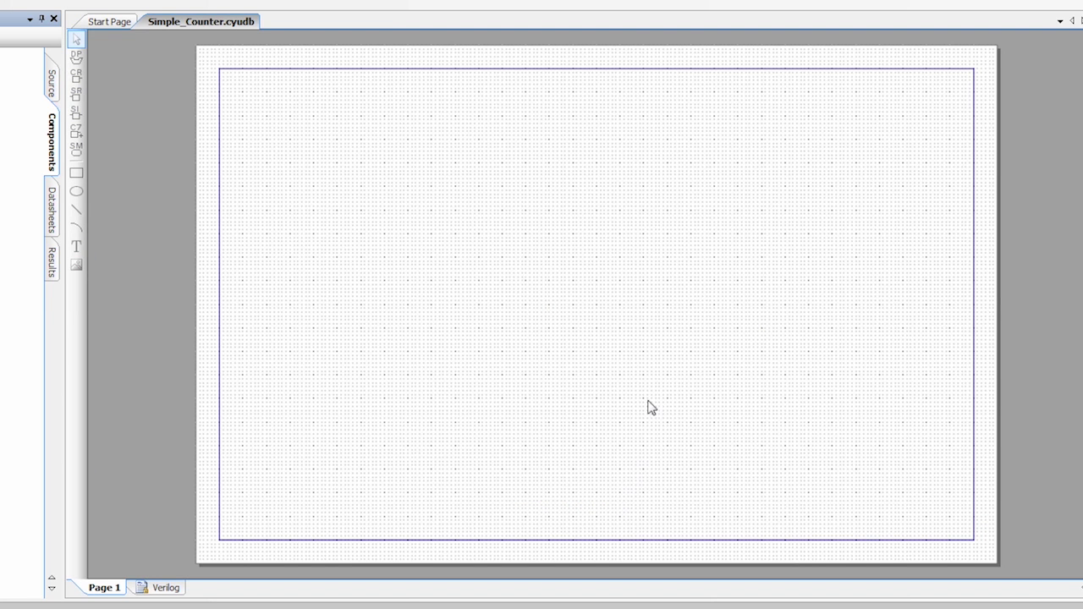
mouse_move(339, 320)
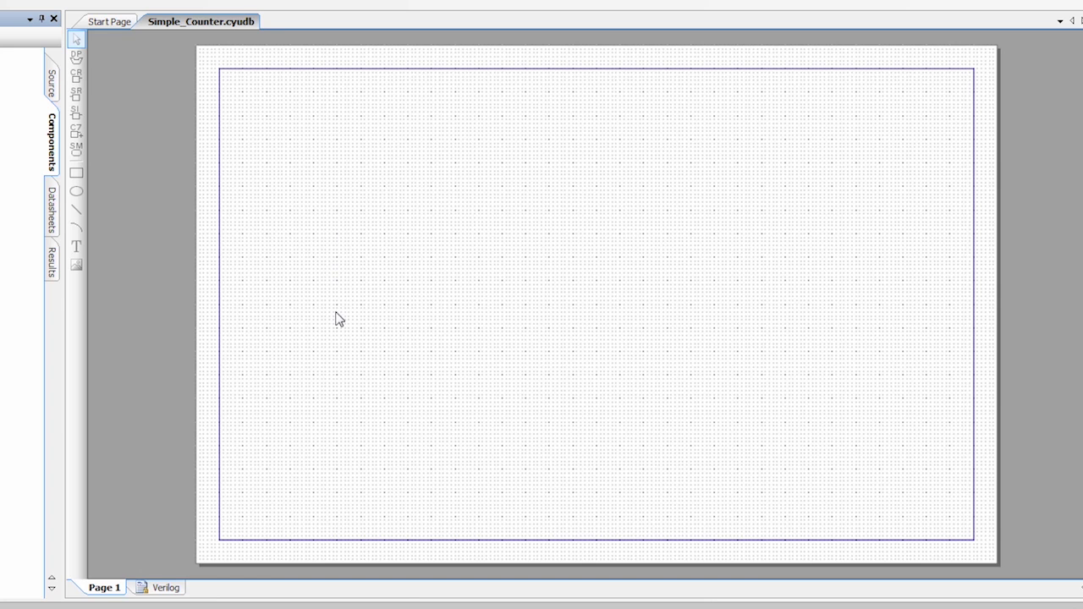
mouse_move(76, 57)
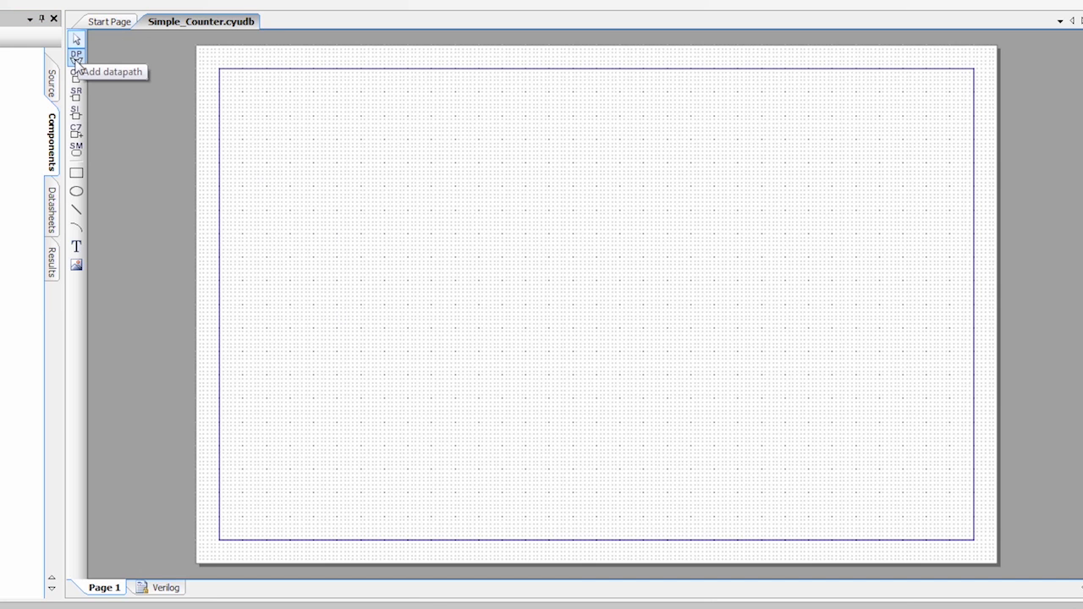
- Place a datapath with its register tables and a small logic block on the canvas
click(76, 56)
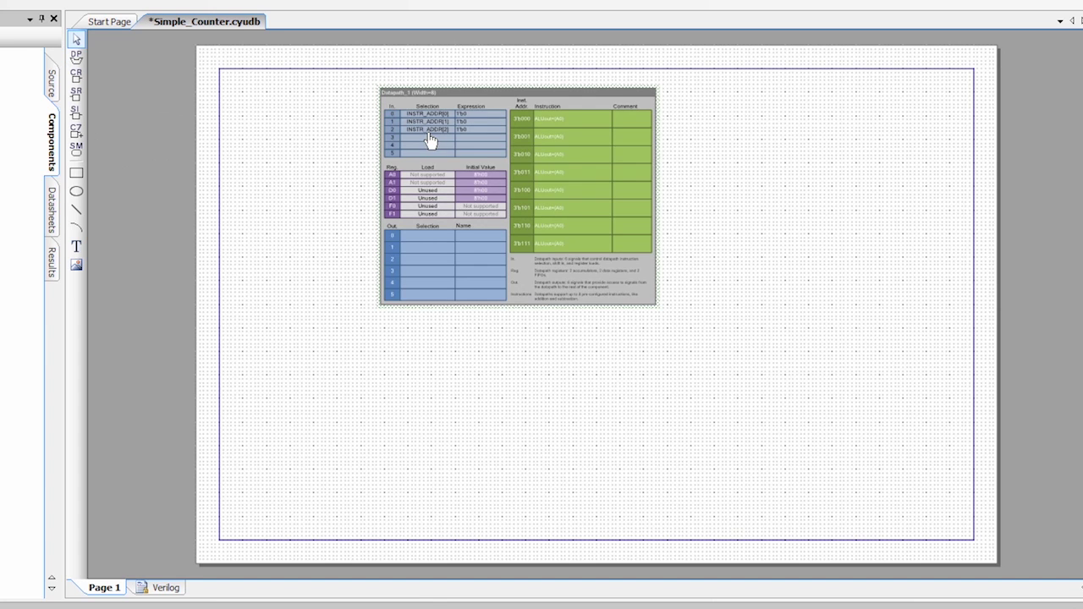
click(76, 75)
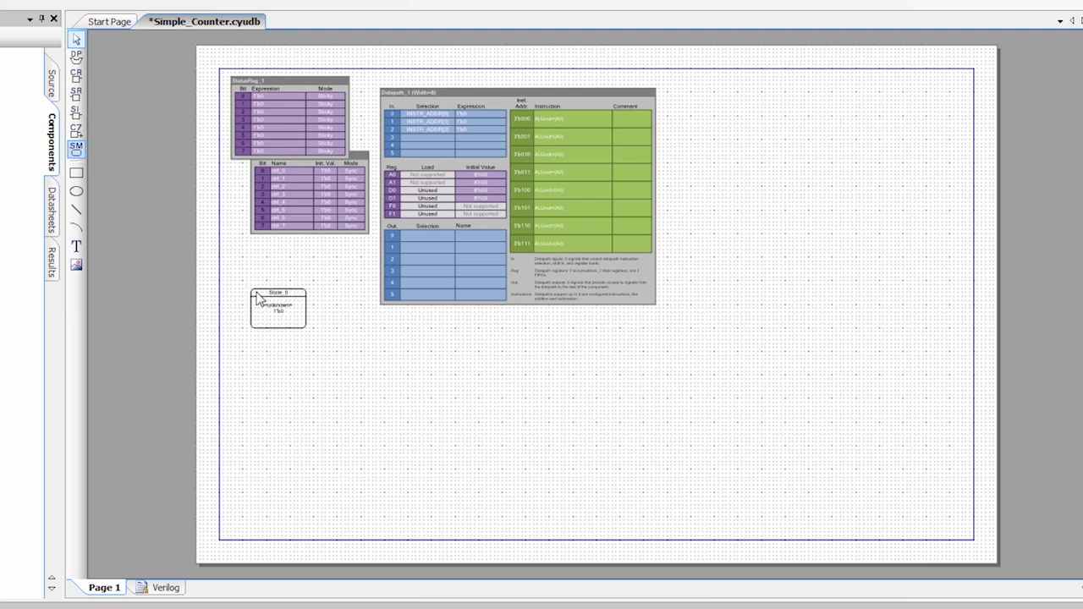
click(284, 313)
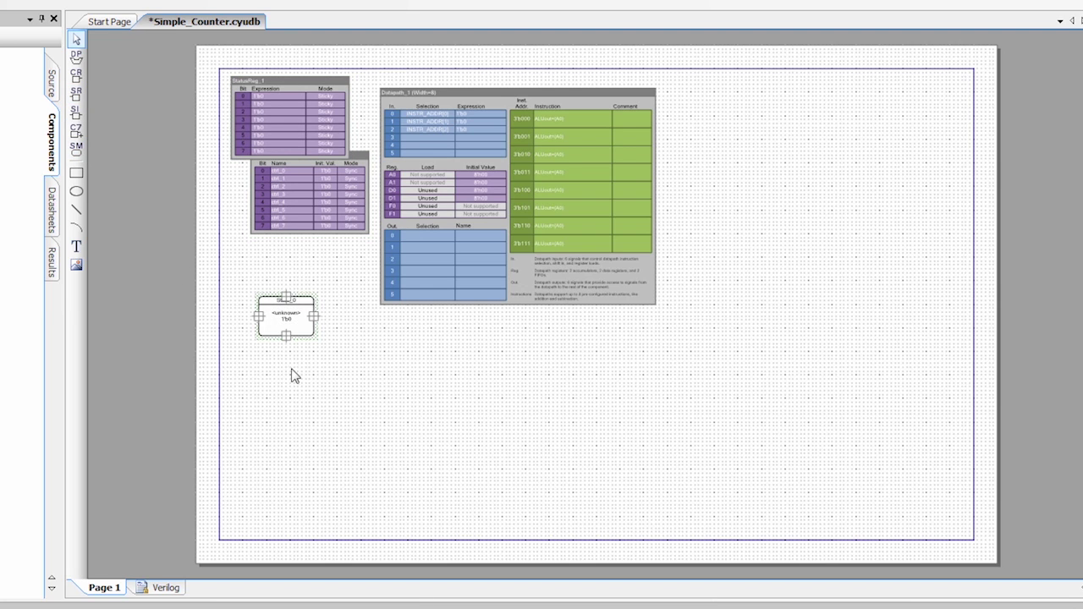
mouse_move(298, 363)
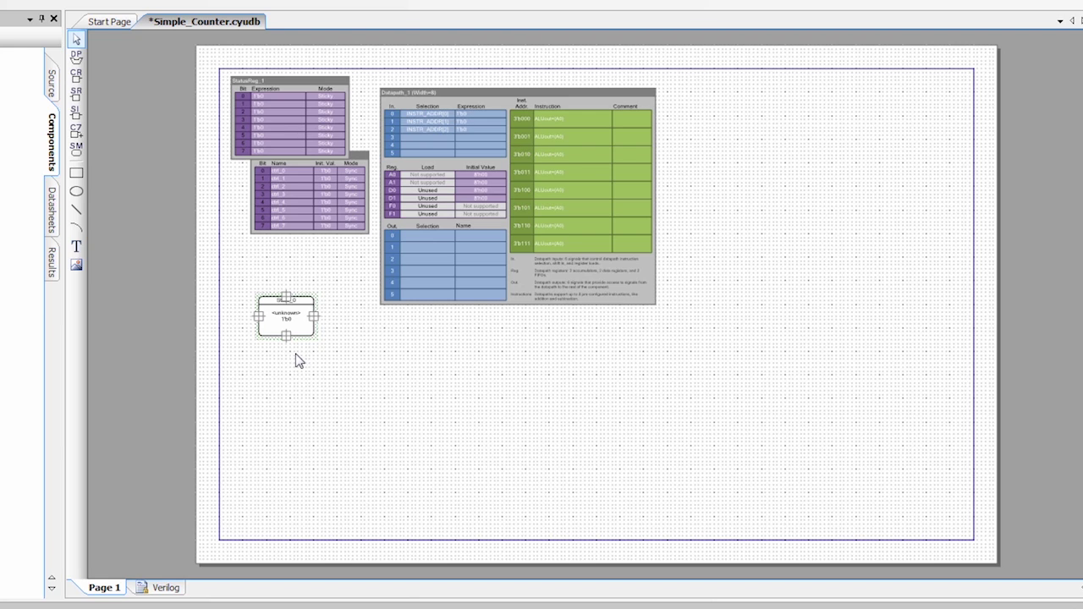
click(279, 347)
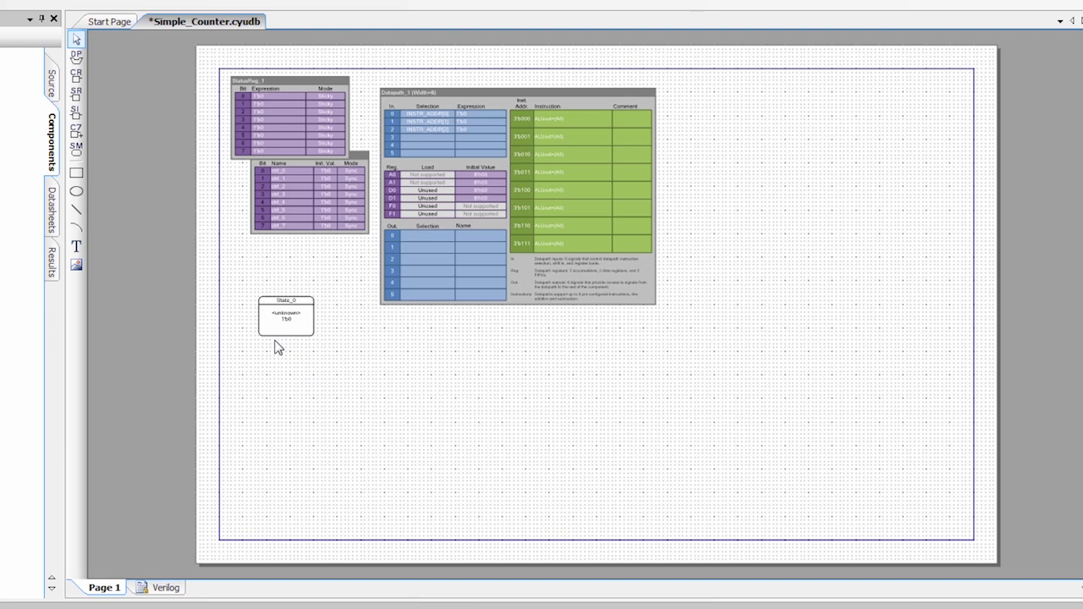
click(286, 316)
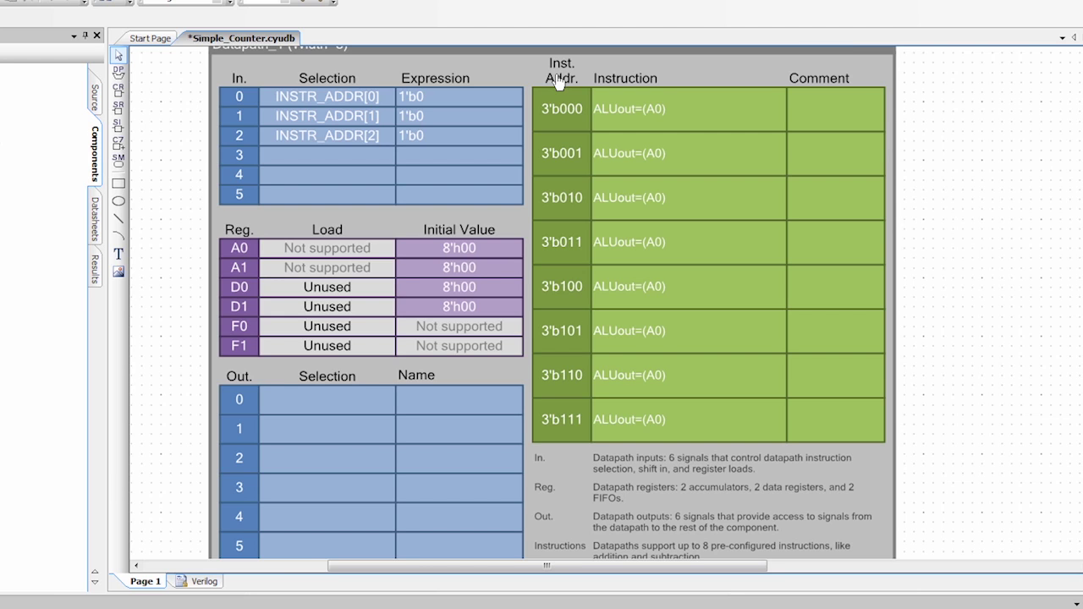
mouse_move(630, 108)
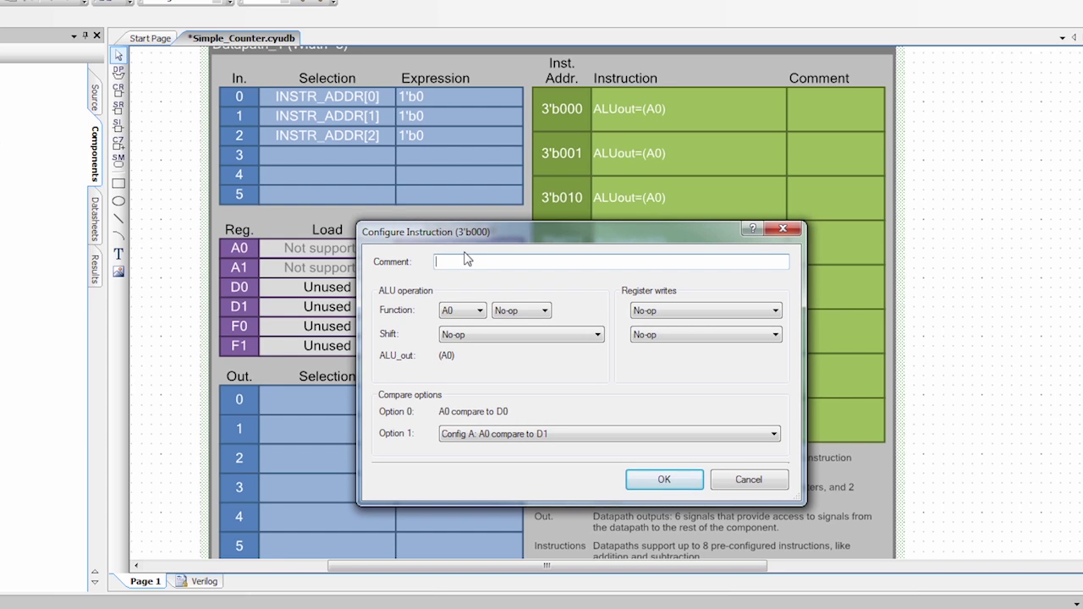
- Make instruction 3'b000 compute A0 - 1 into A0, commented Decrement Counter
text(D)
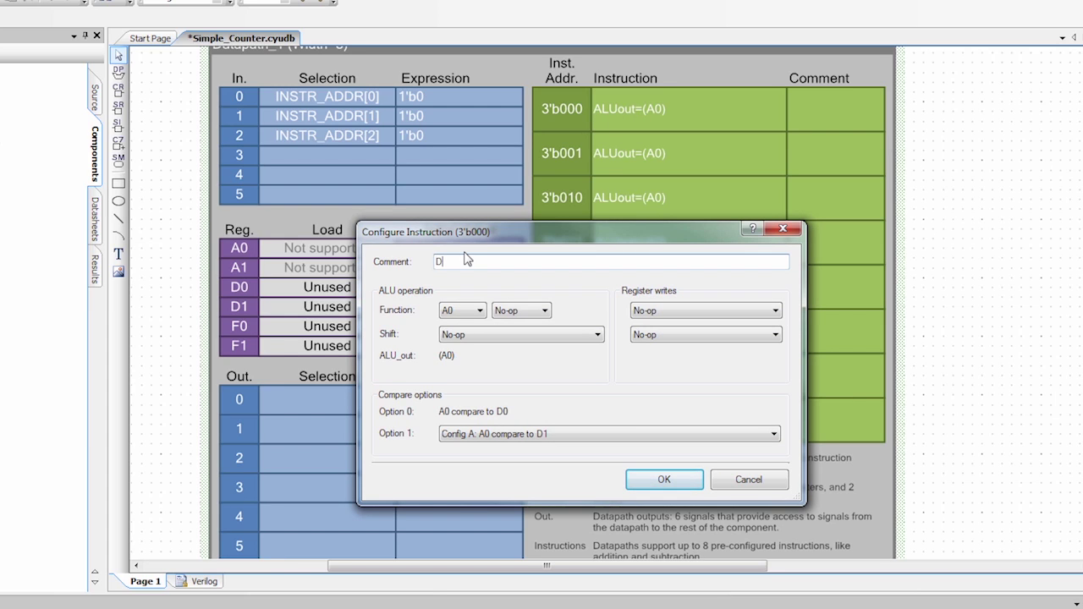
text(Decrement Counter)
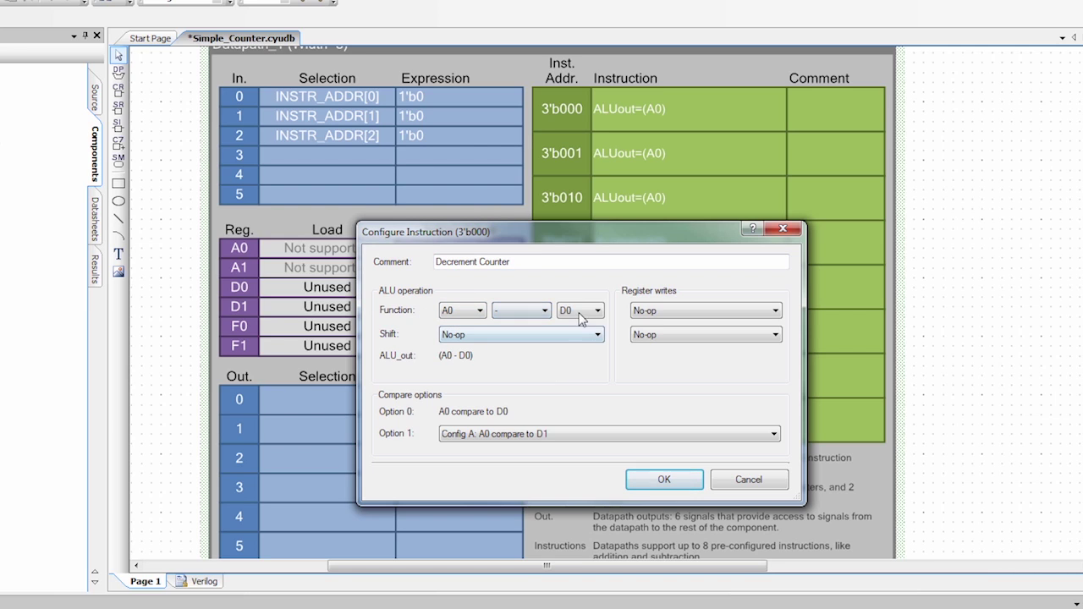
click(579, 310)
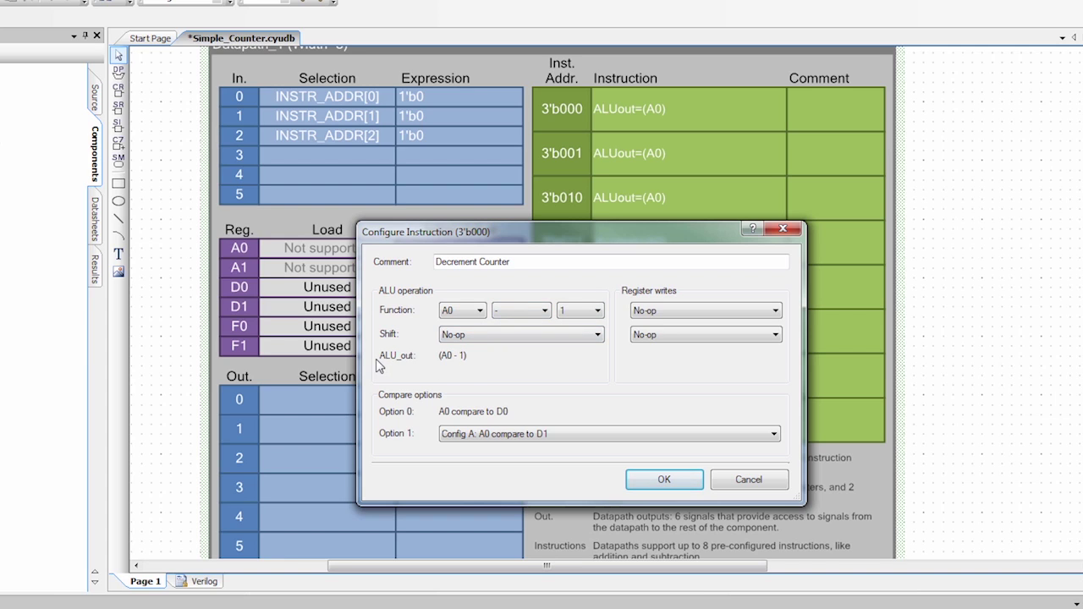
mouse_move(457, 366)
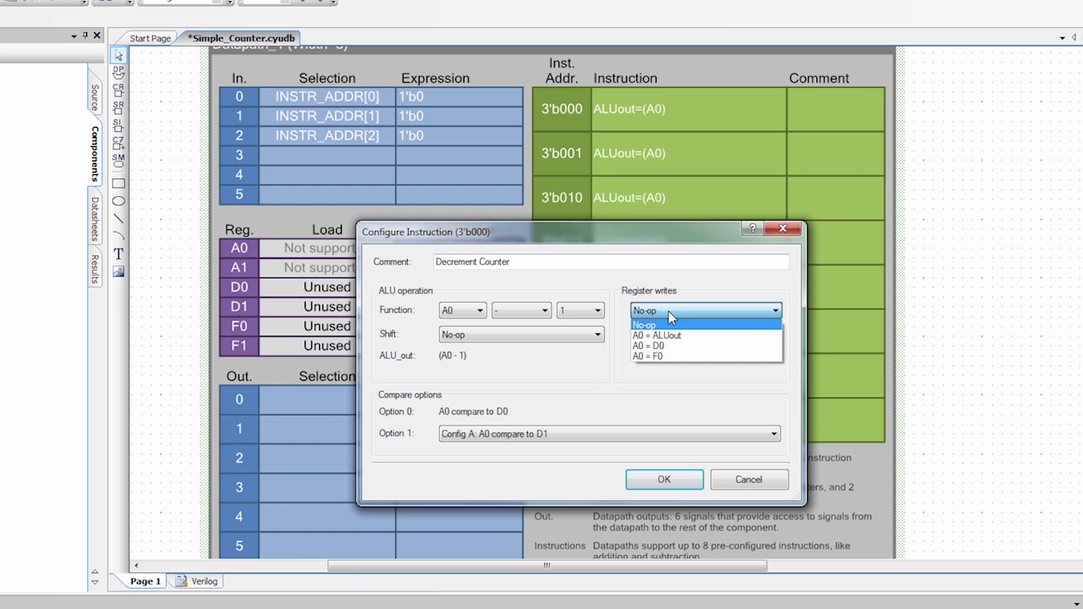
click(657, 335)
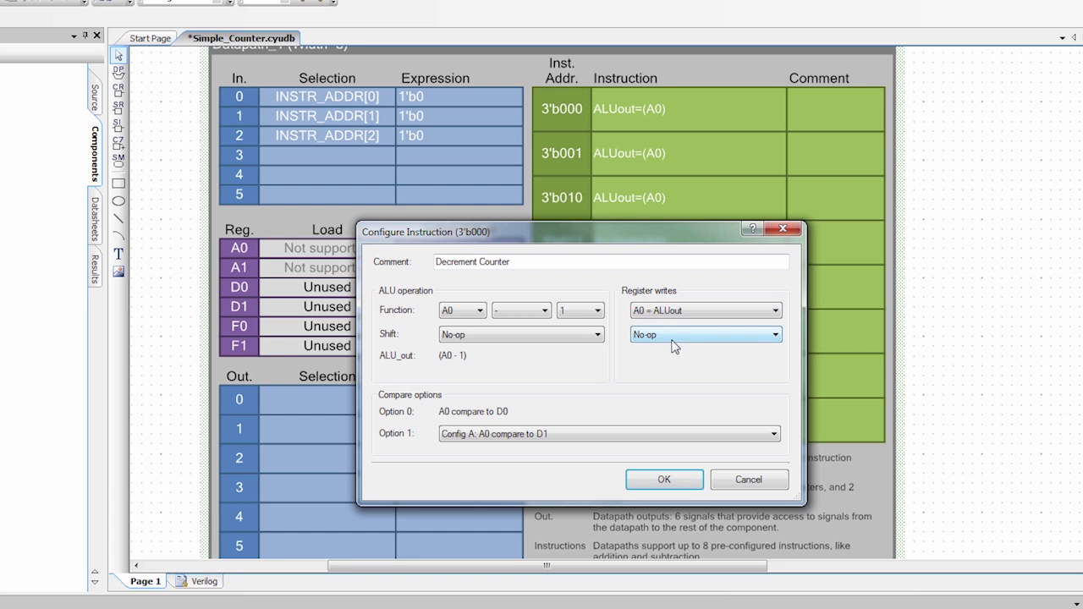
click(664, 481)
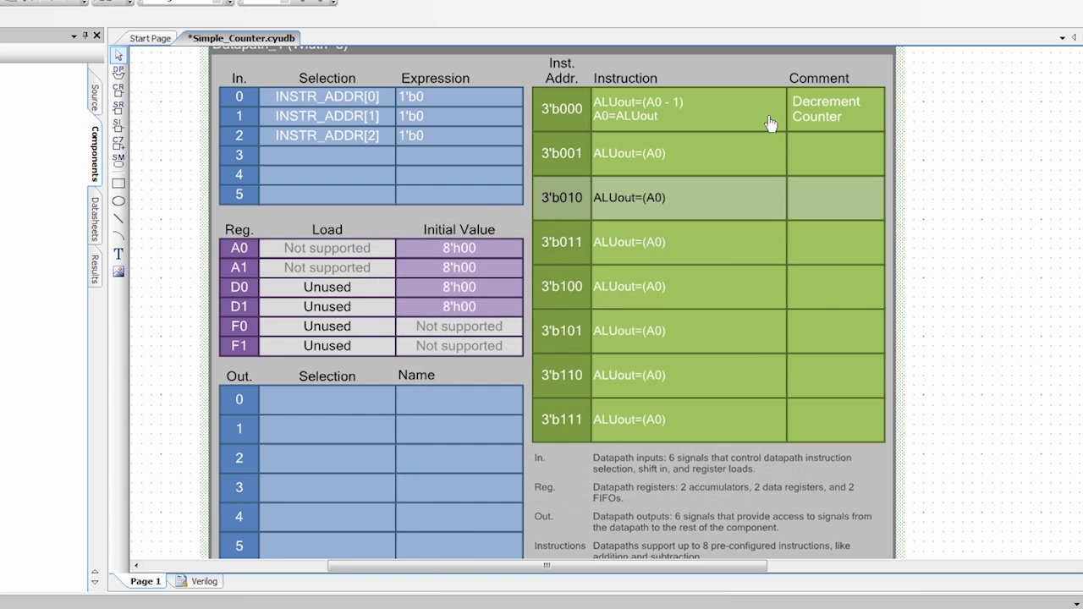
mouse_move(702, 122)
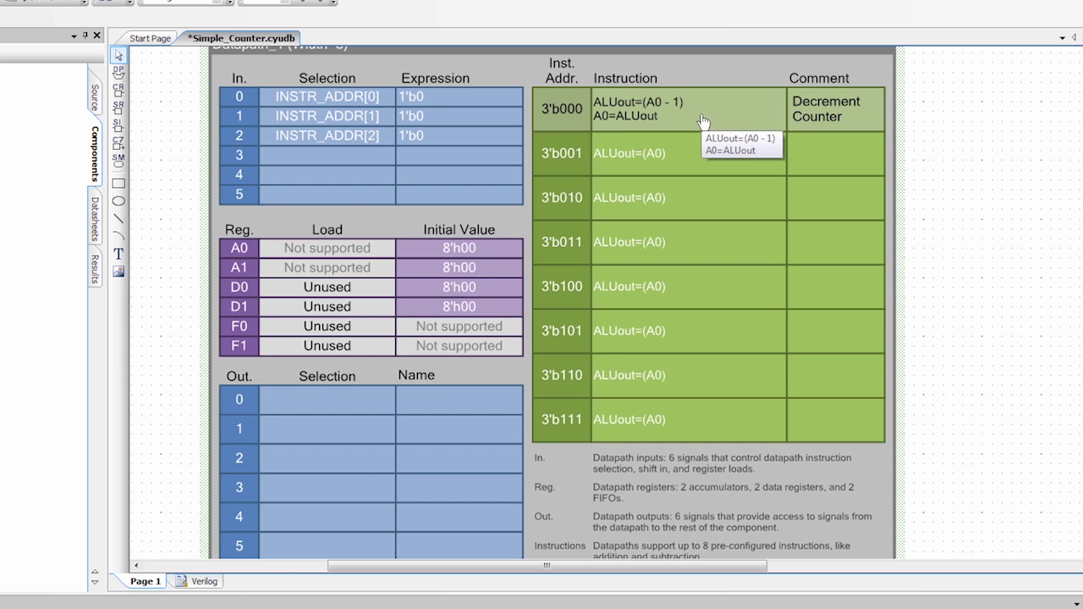
- Make instruction 3'b001 load D0 into A0, commented Reload Counter
double_click(660, 152)
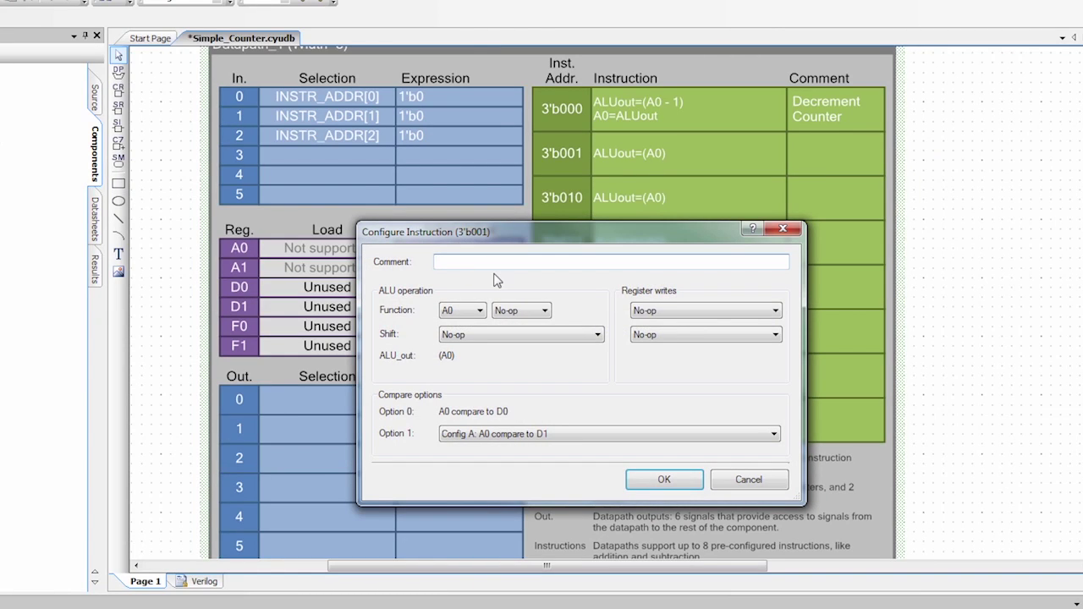
text(Reload Counter)
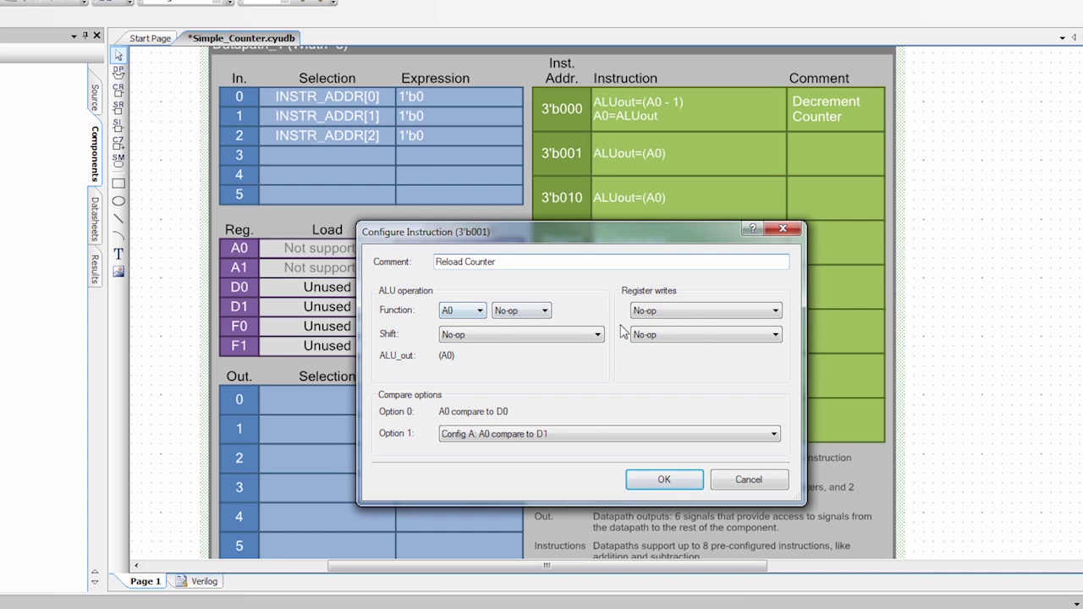
click(772, 312)
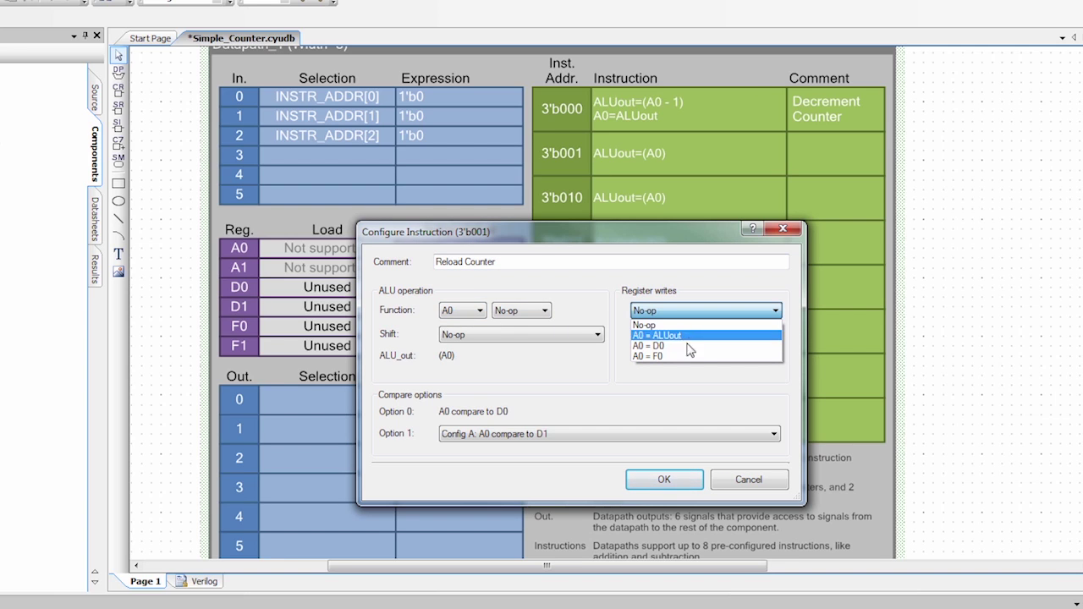
click(648, 345)
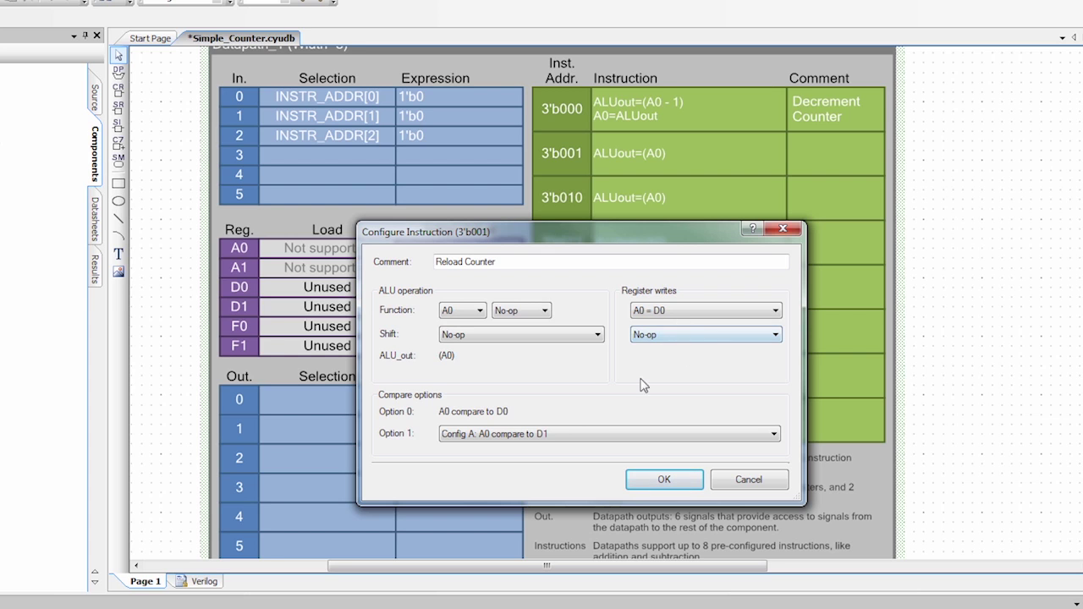
click(663, 479)
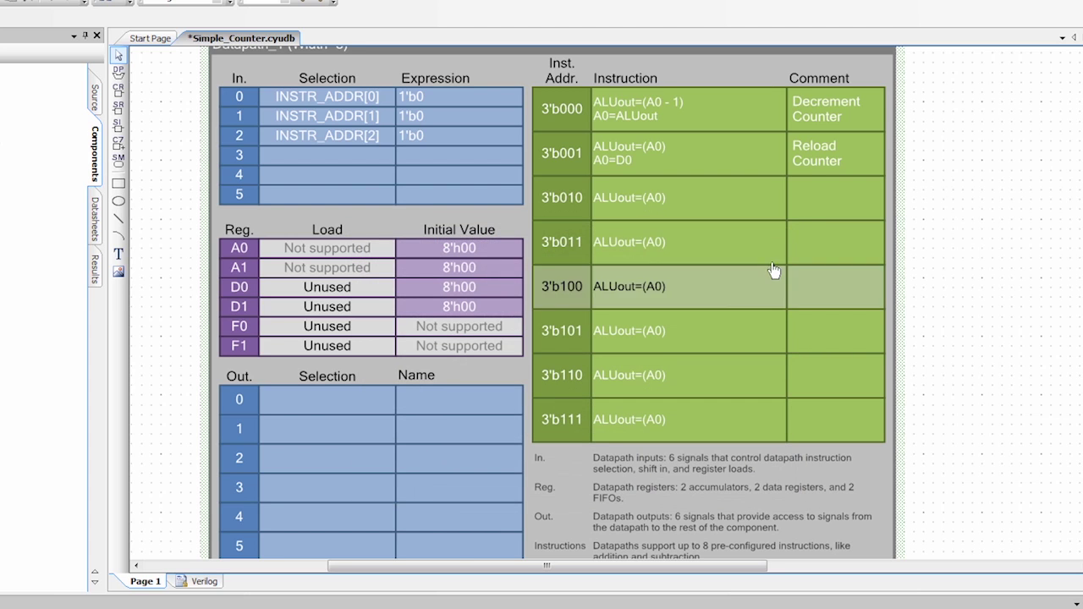
mouse_move(846, 149)
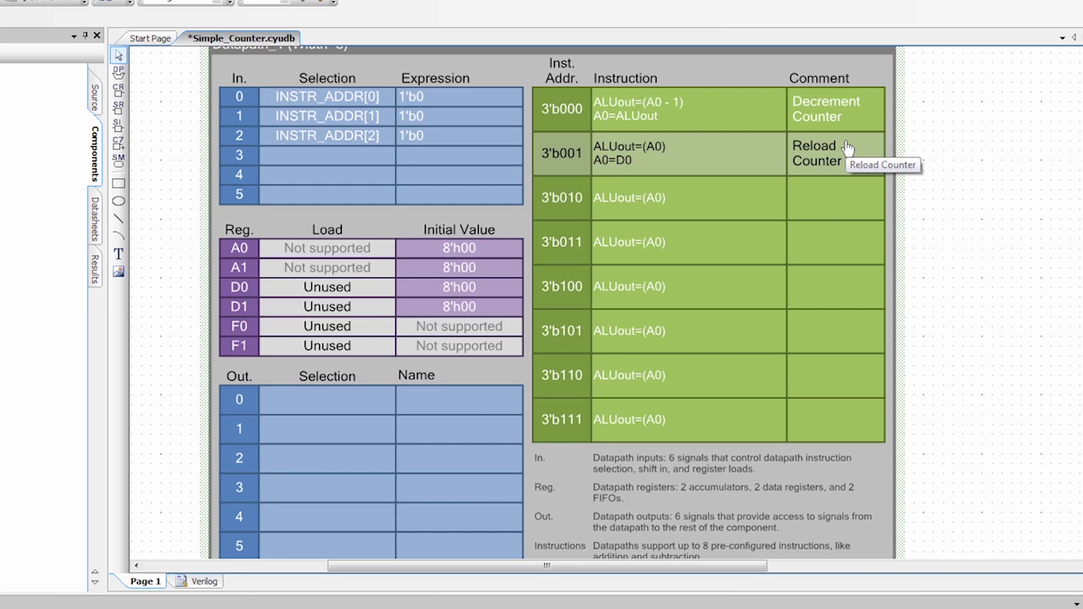
mouse_move(850, 118)
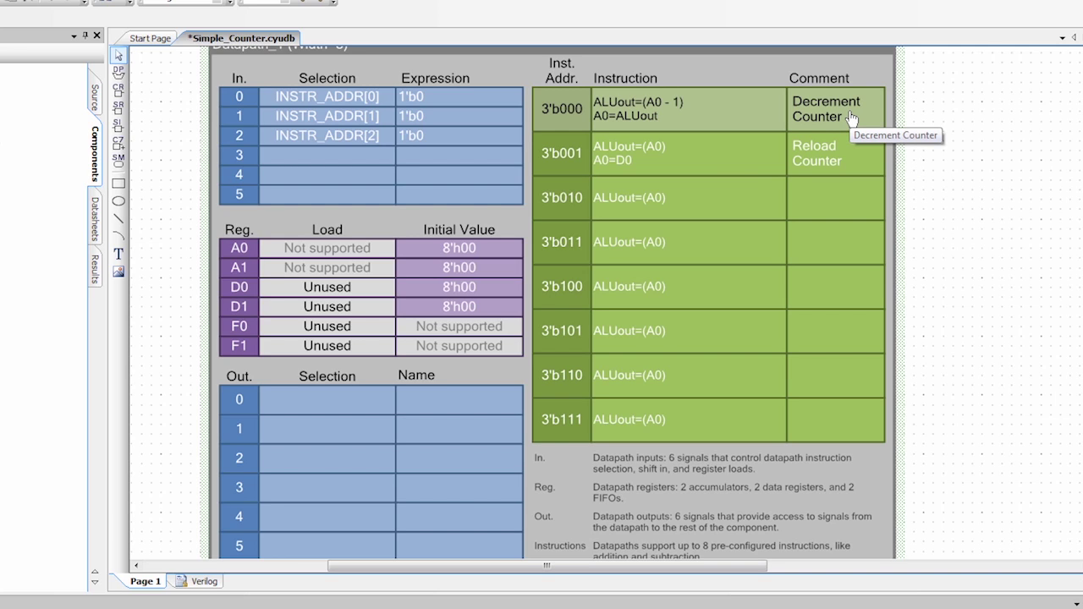
mouse_move(460, 267)
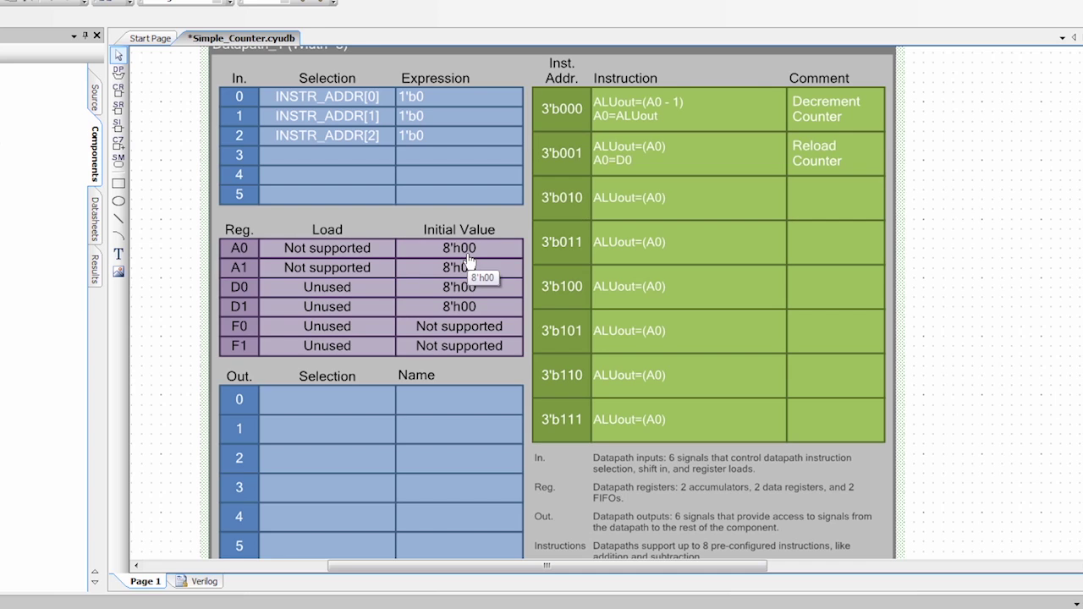
mouse_move(267, 236)
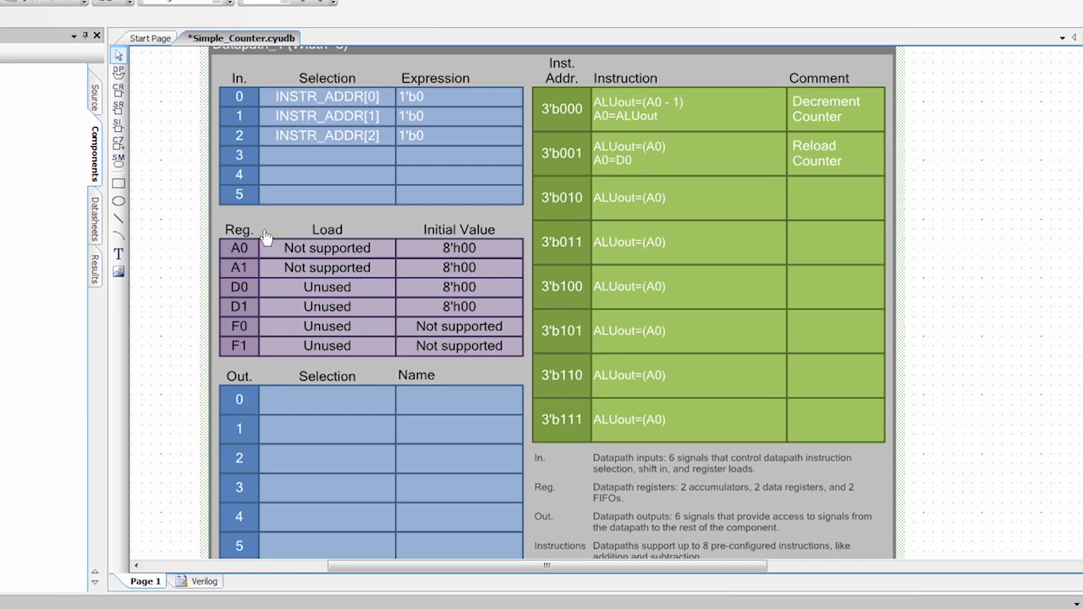
mouse_move(281, 270)
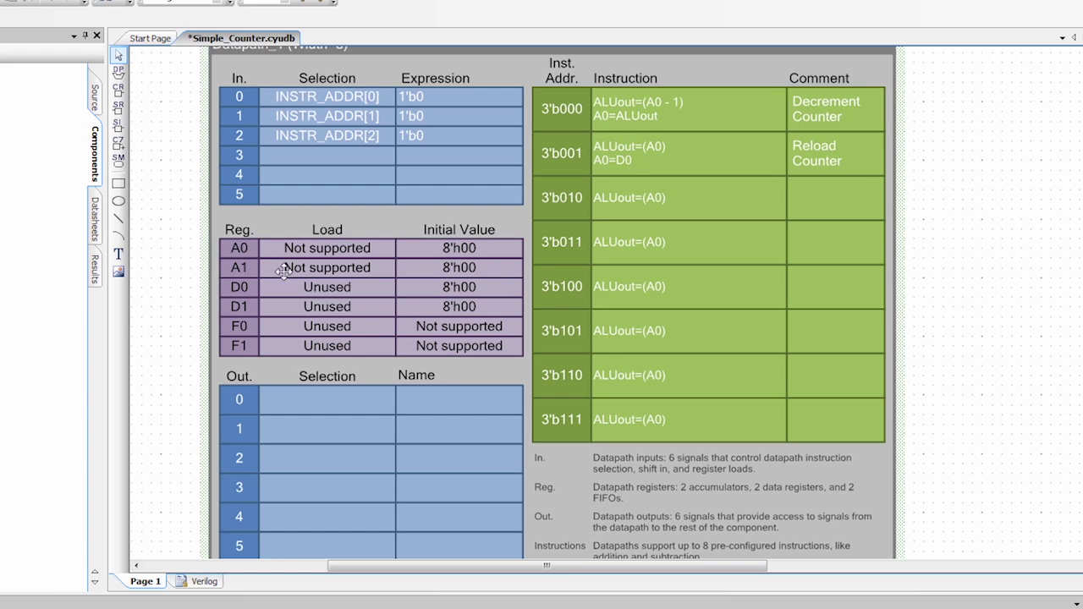
- Give datapath register D0 an initial value of 8'h03
double_click(326, 268)
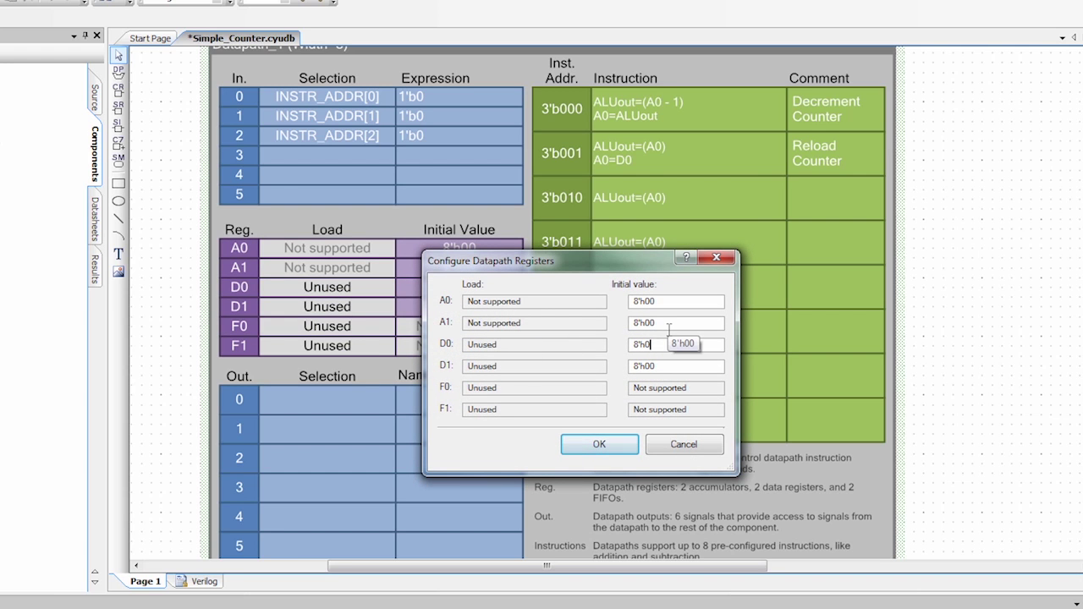
click(599, 443)
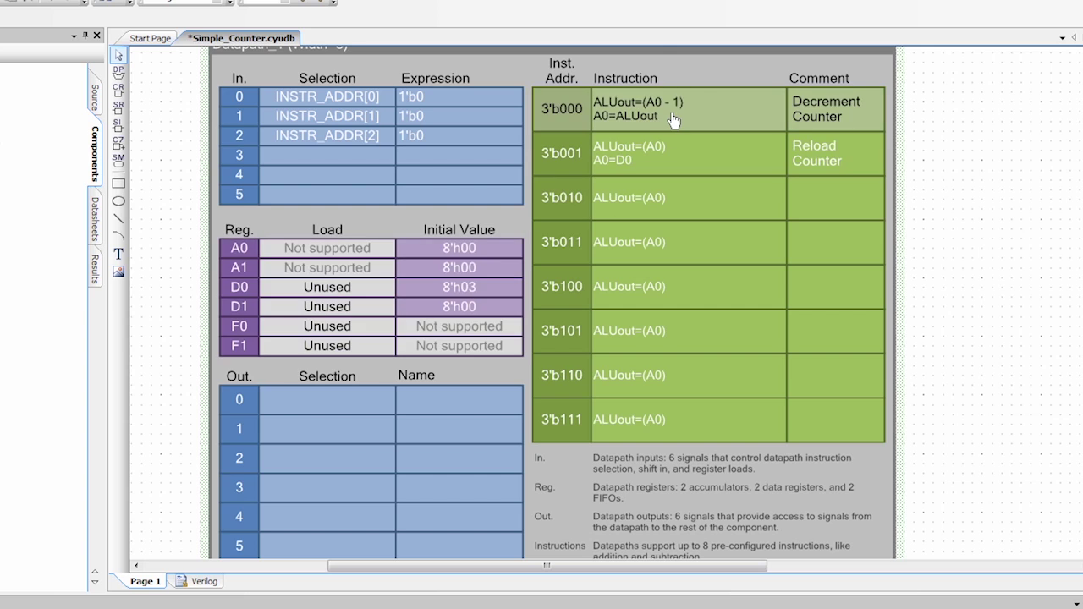
mouse_move(673, 116)
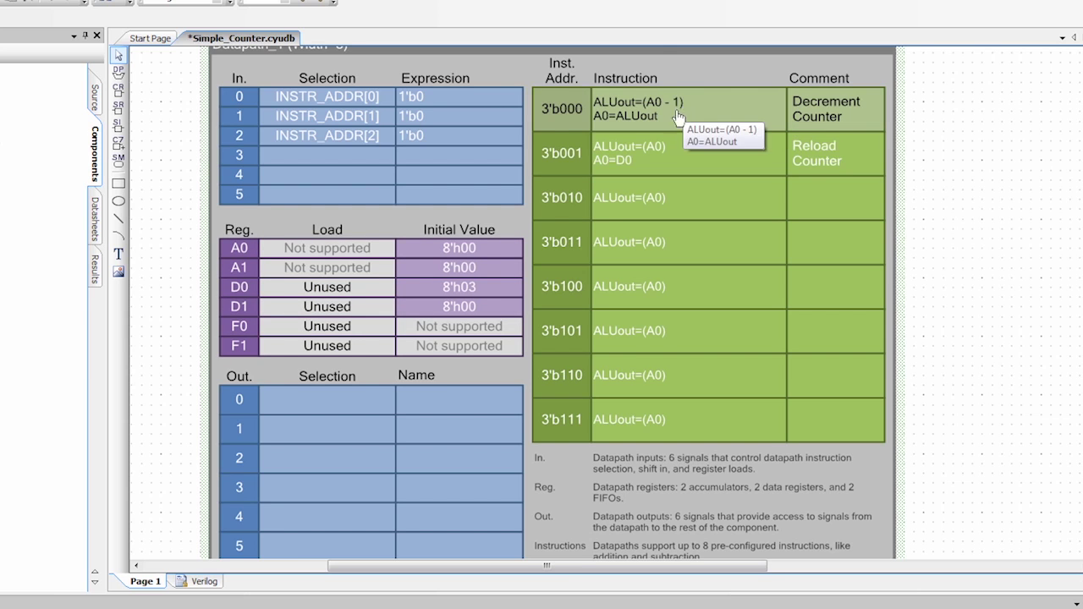
mouse_move(427, 398)
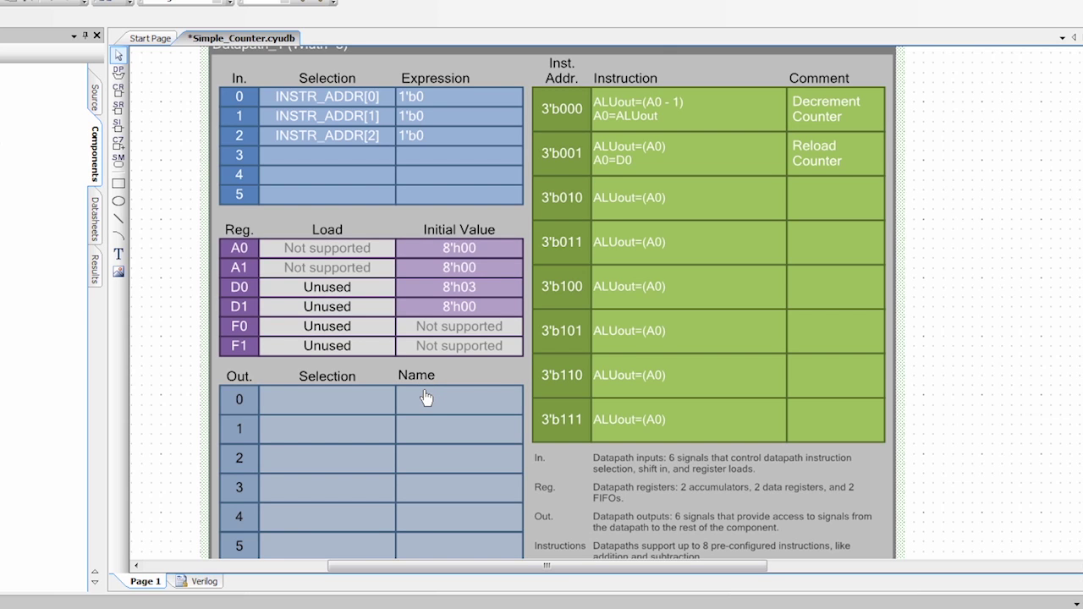
mouse_move(392, 401)
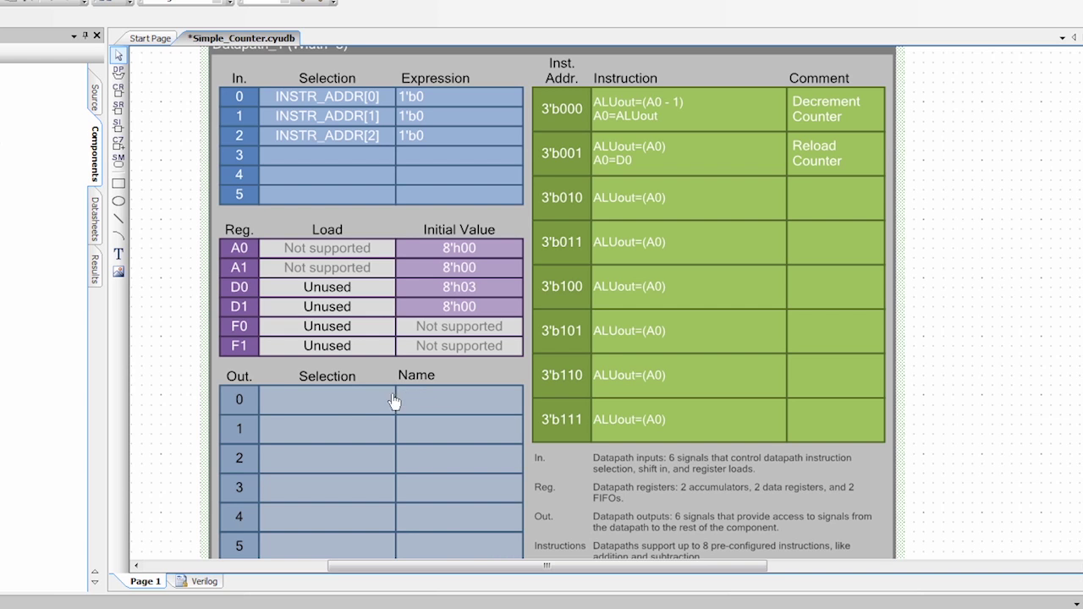
mouse_move(277, 398)
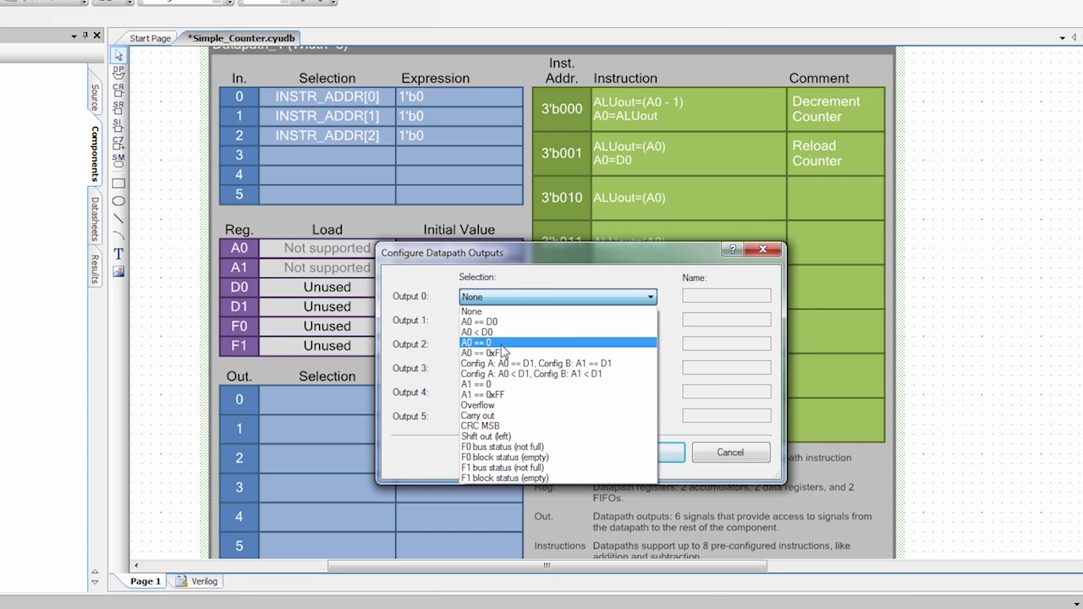
- Set datapath output 0 to A0 == 0 and name it zero
click(477, 342)
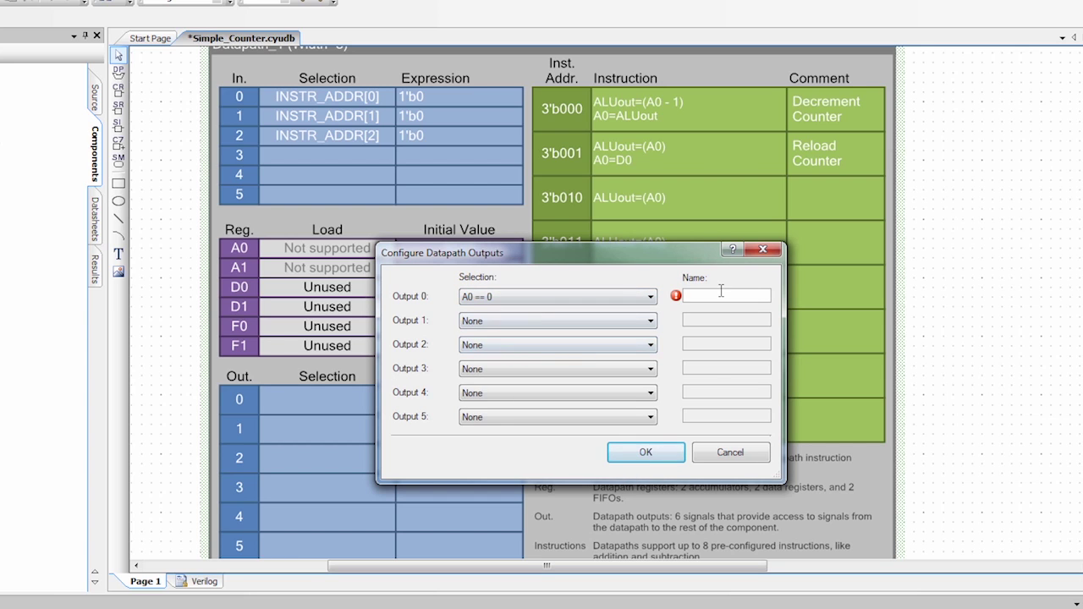
text(zero)
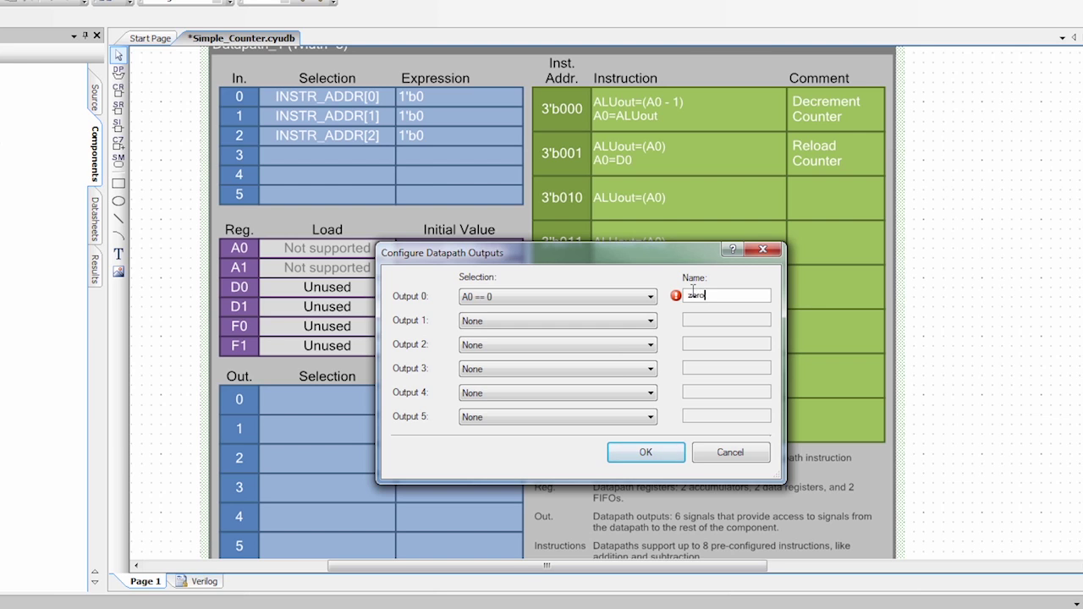
click(645, 452)
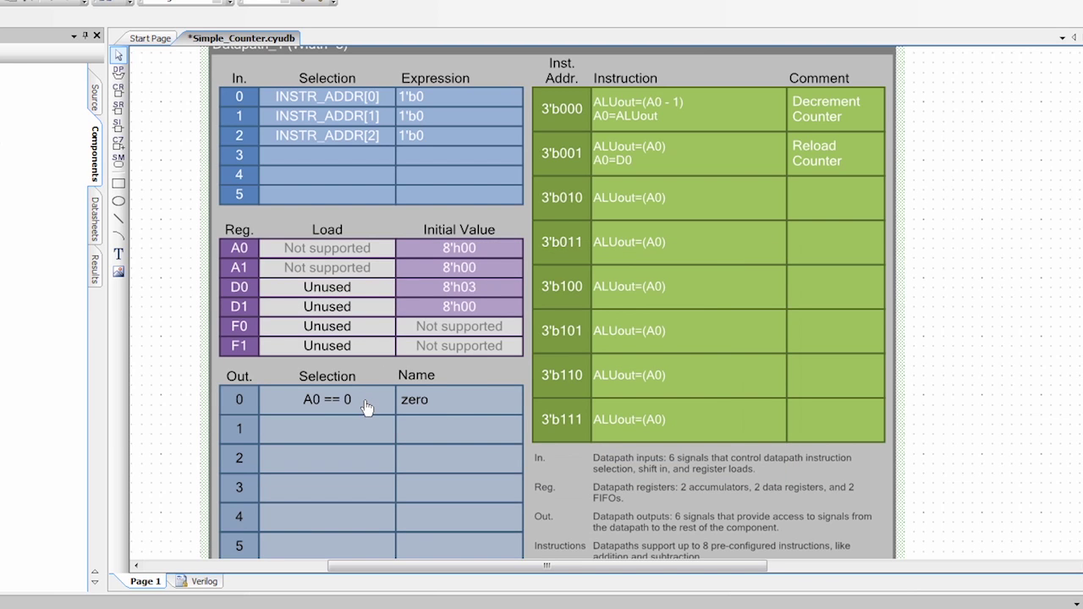
mouse_move(328, 413)
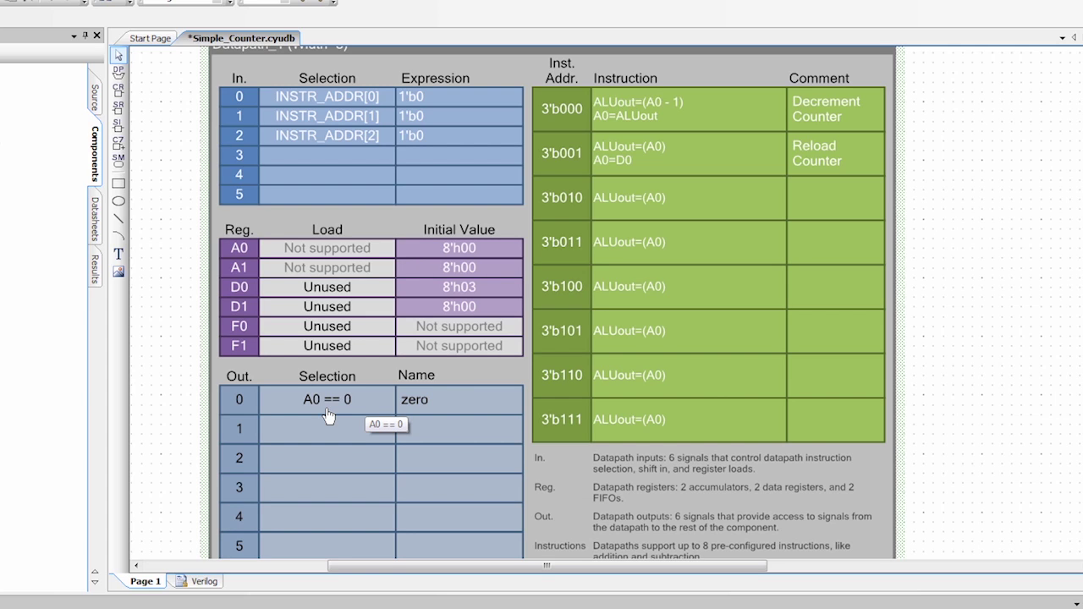
mouse_move(352, 416)
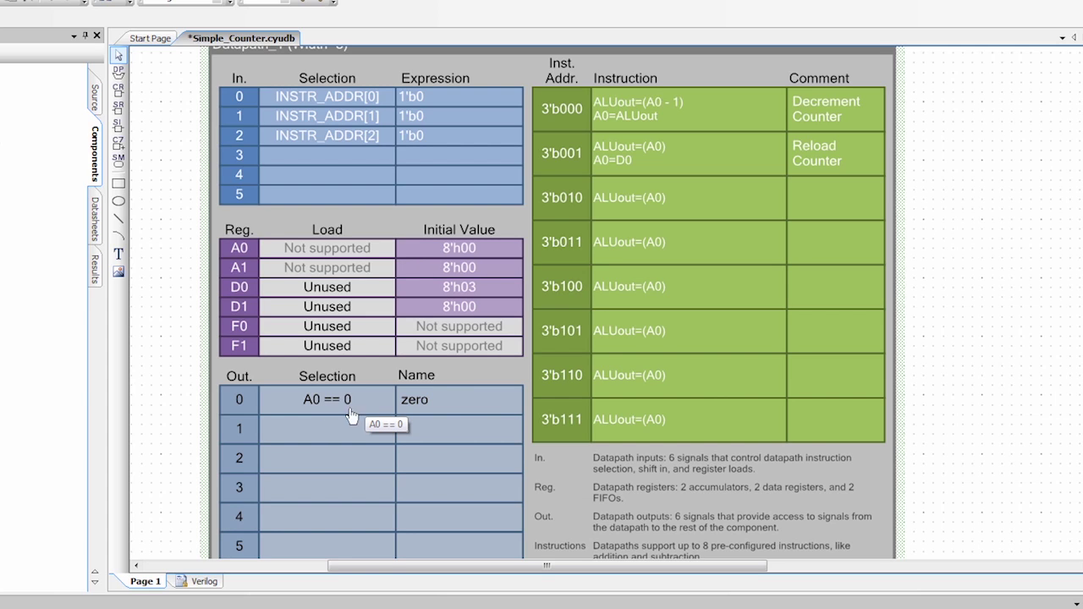
mouse_move(396, 413)
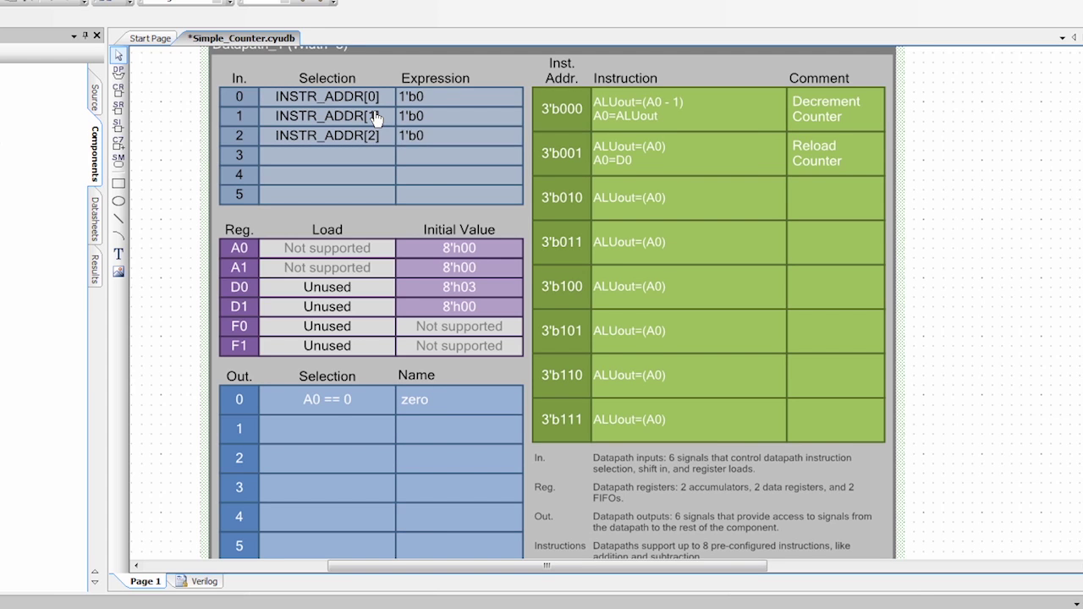
mouse_move(372, 116)
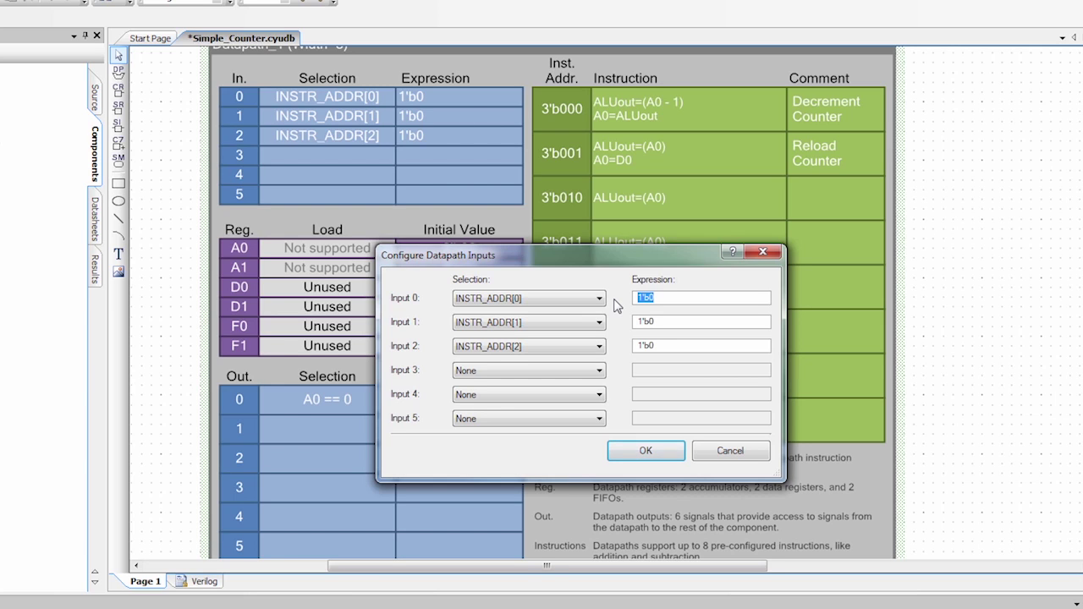
- Set datapath input 0 (INSTR_ADDR[0]) expression to zero instead of 1'b0
text(zero)
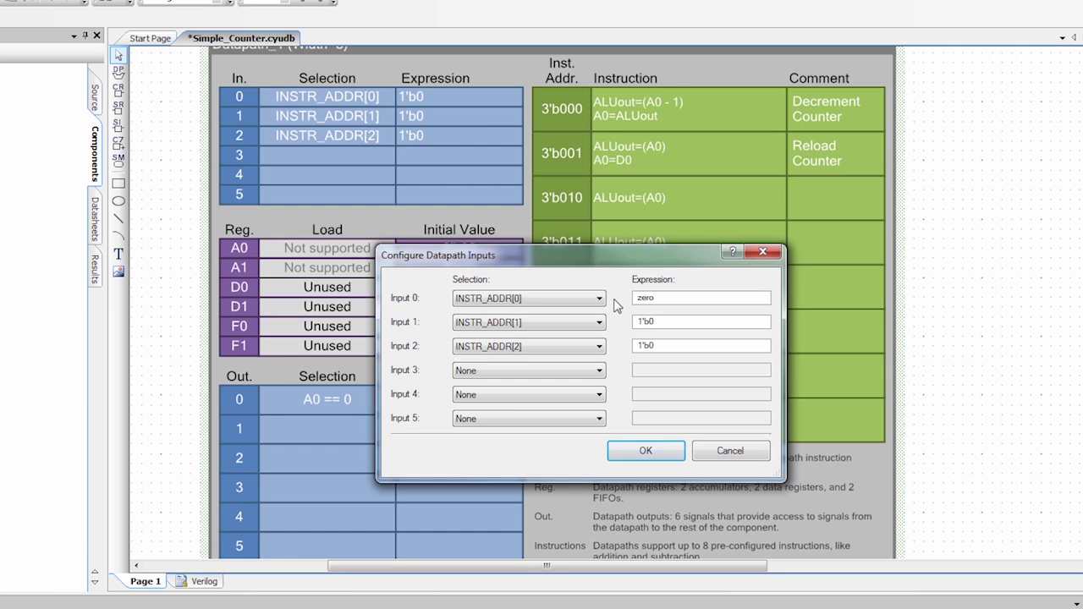
mouse_move(645, 450)
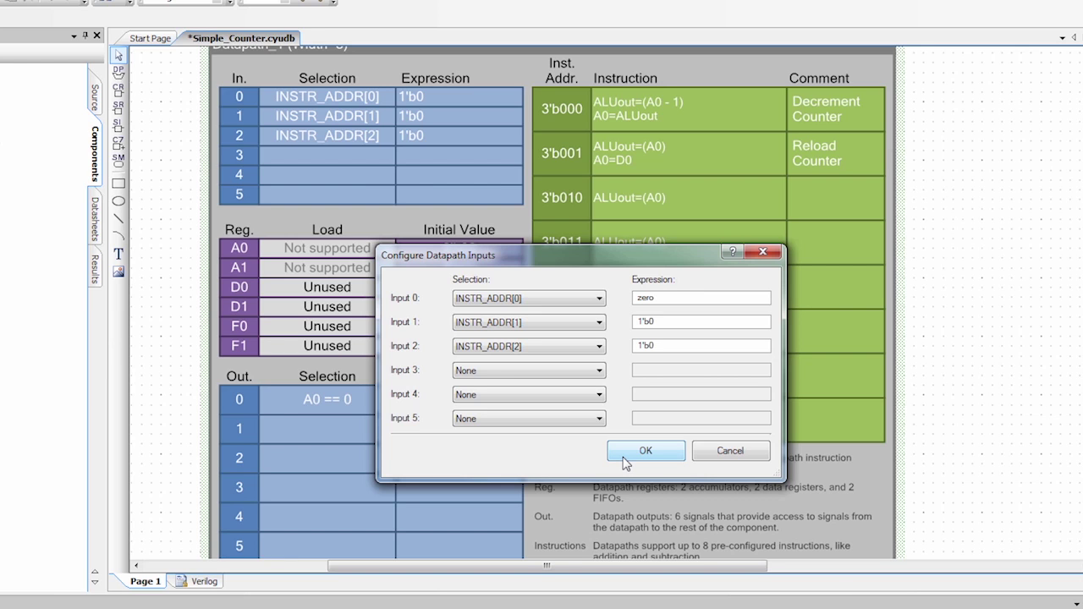
click(646, 450)
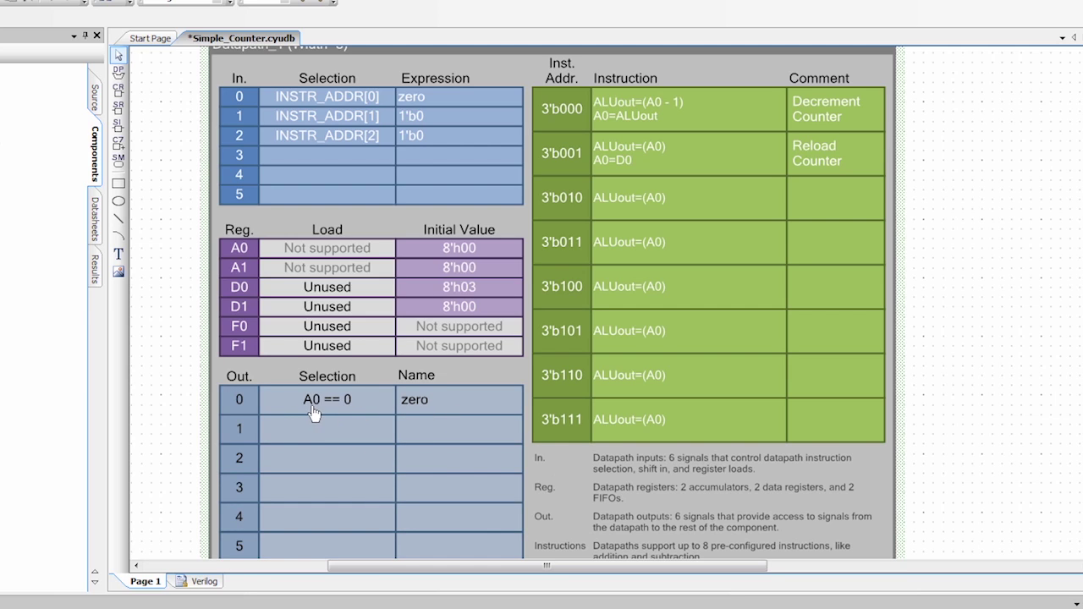
mouse_move(400, 412)
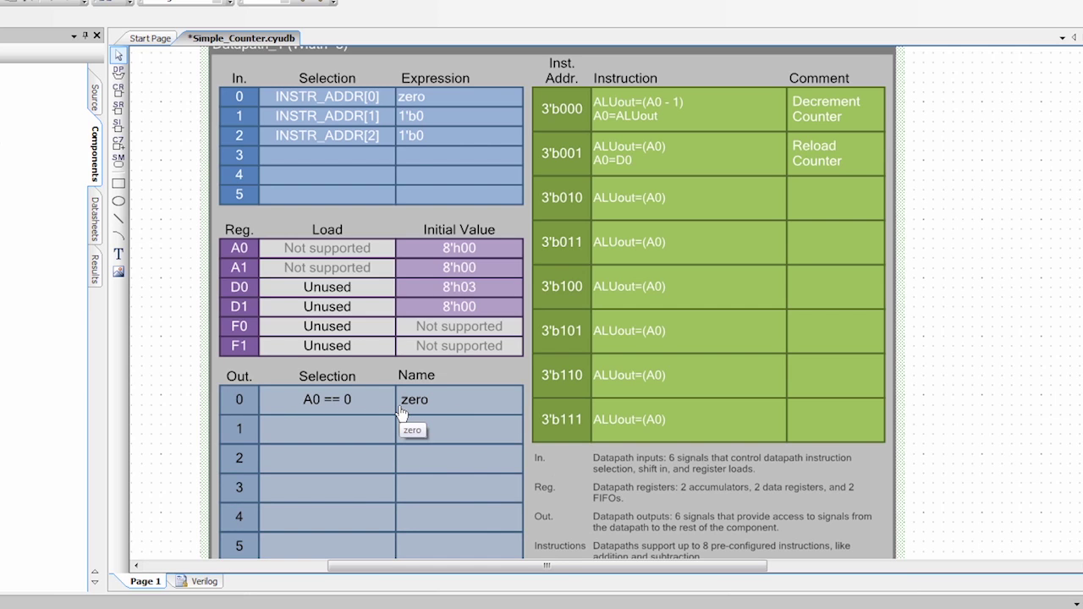
mouse_move(389, 358)
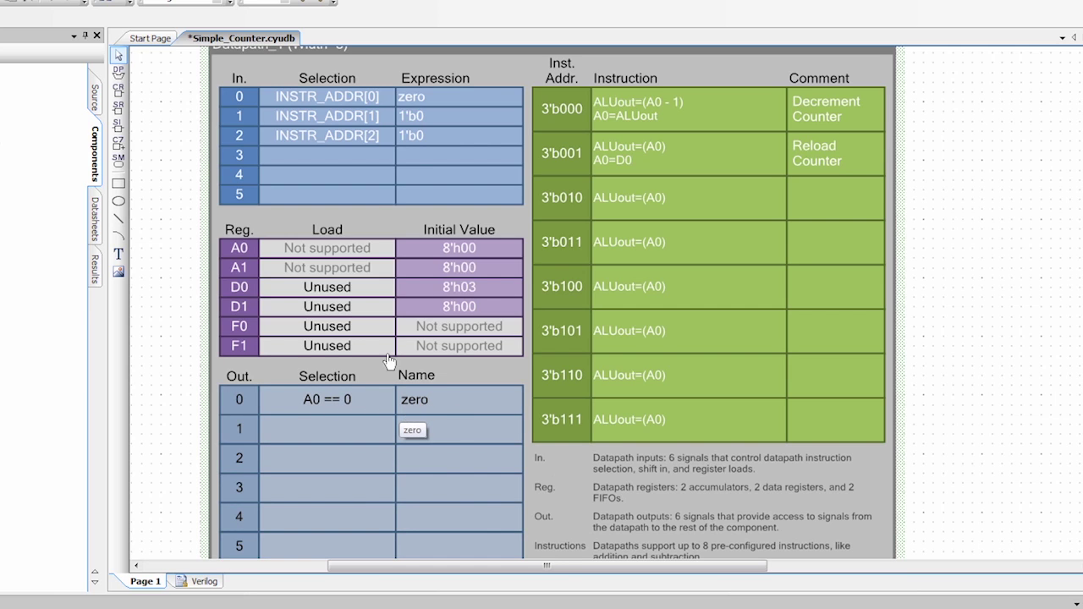
mouse_move(373, 100)
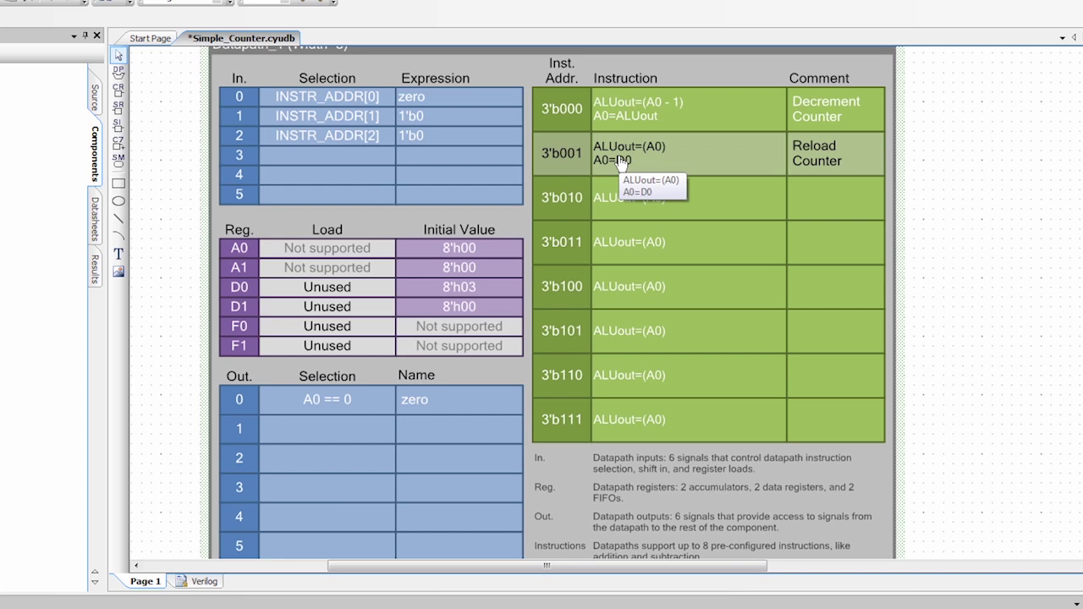
mouse_move(454, 306)
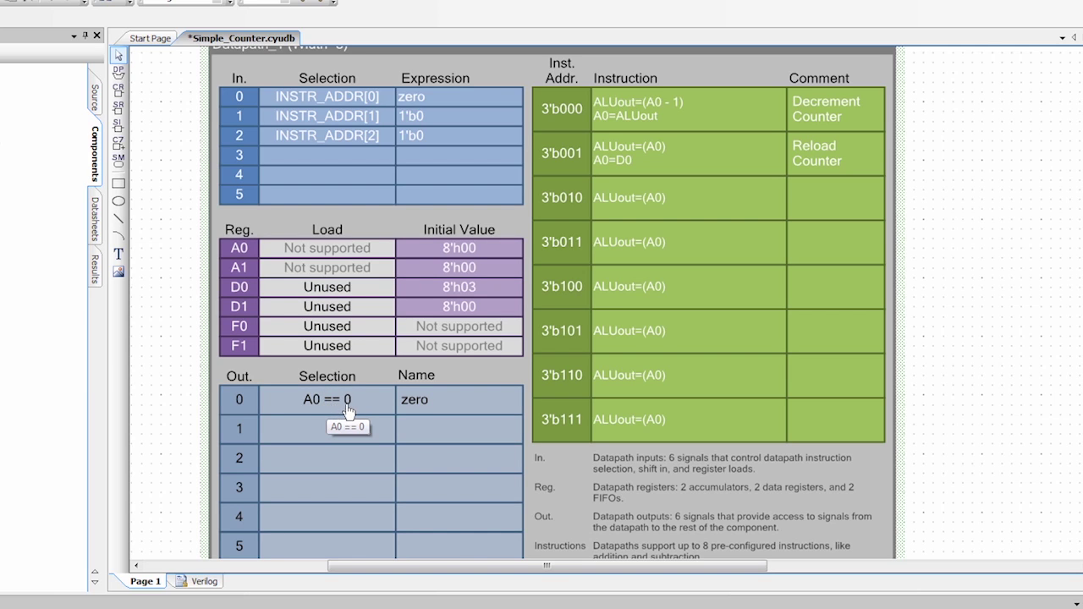
mouse_move(668, 102)
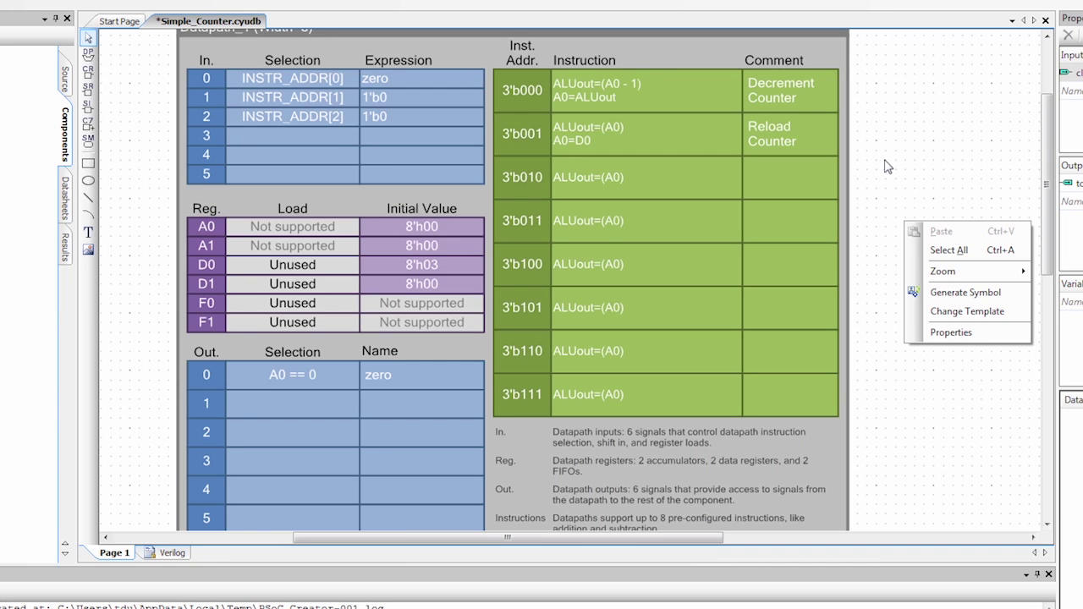
mouse_move(968, 311)
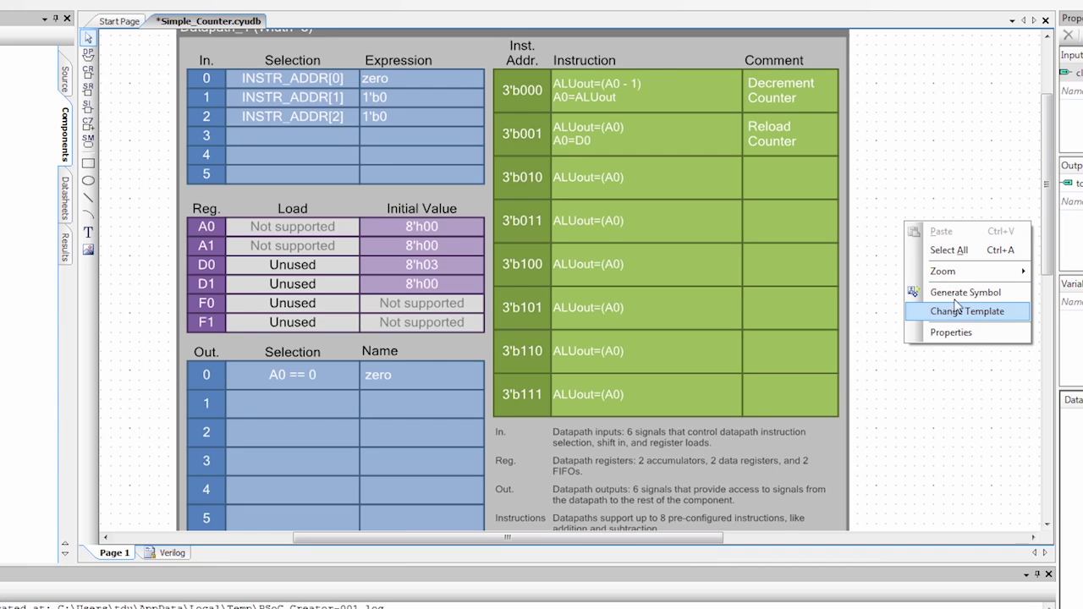
- Choose an entry from the datapath canvas commands, returning to the start page
click(965, 291)
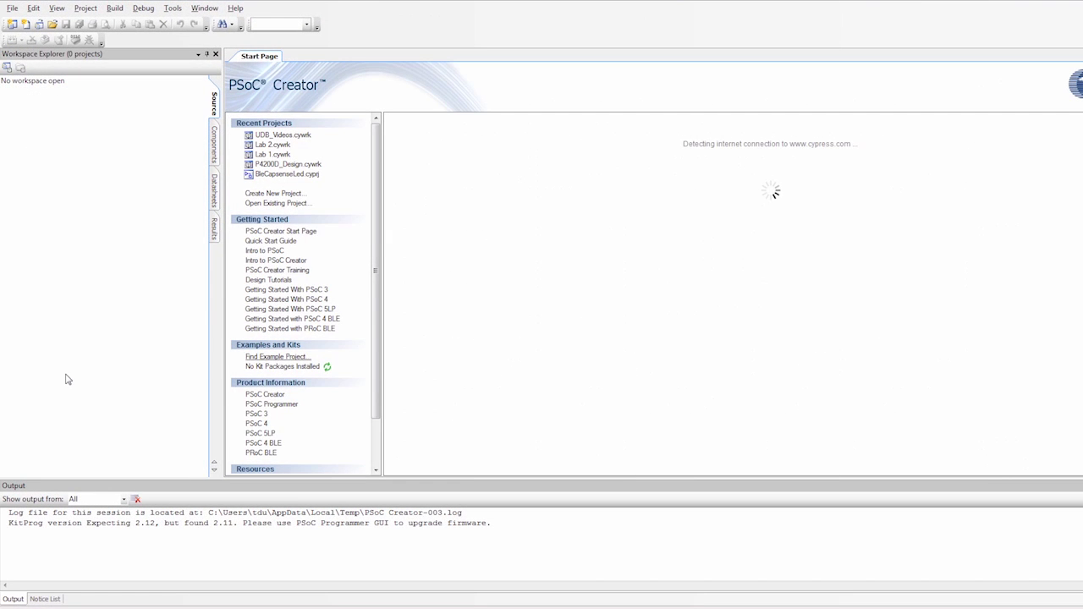
mouse_move(13, 7)
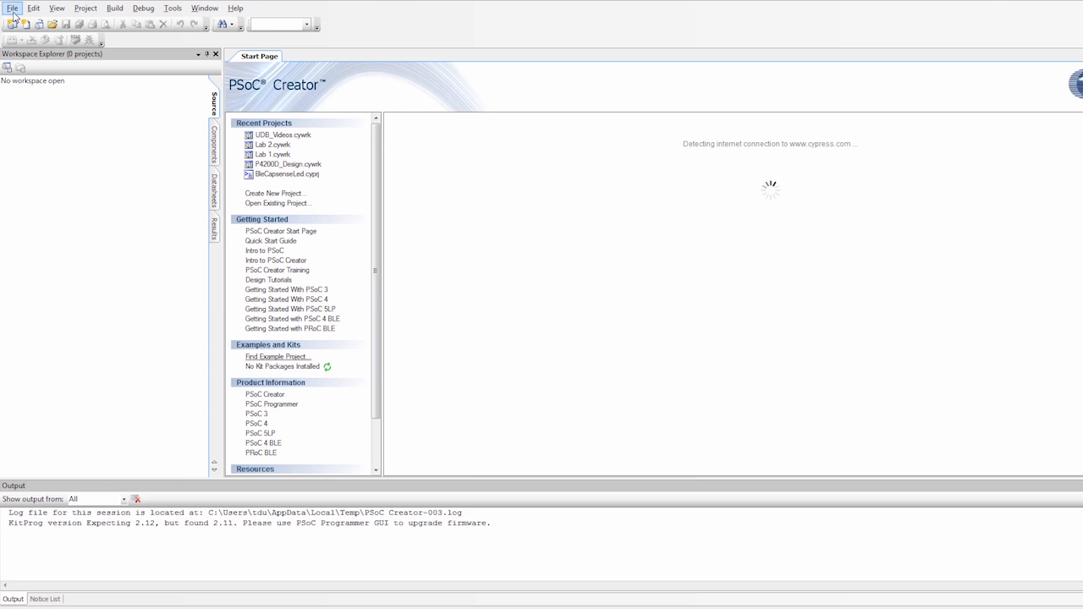
- Create a new PSoC 5LP Design project and name it Simple_Counter
click(12, 7)
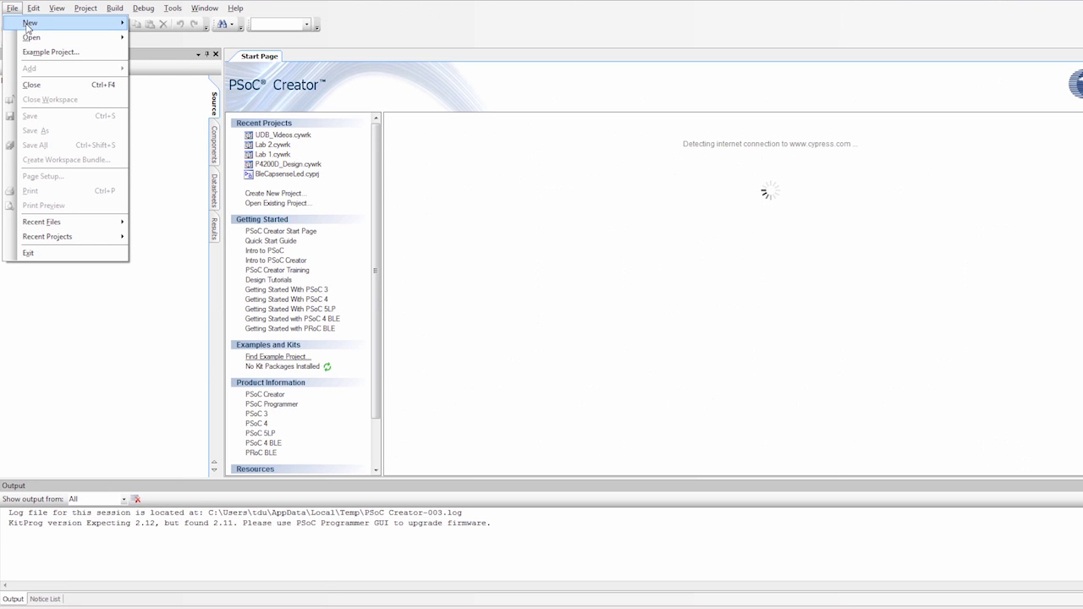
click(30, 23)
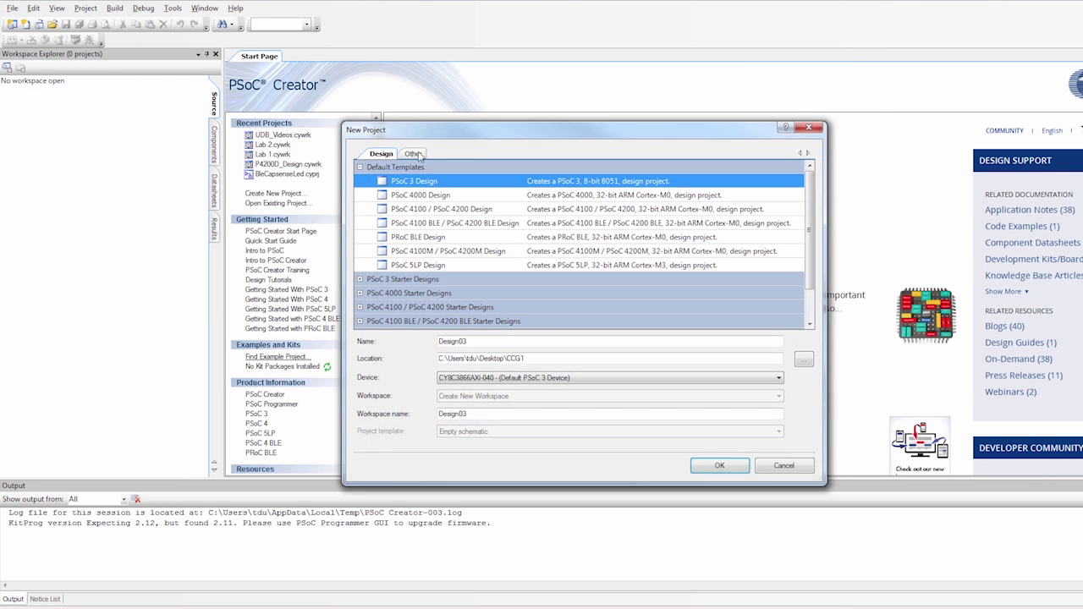
click(440, 264)
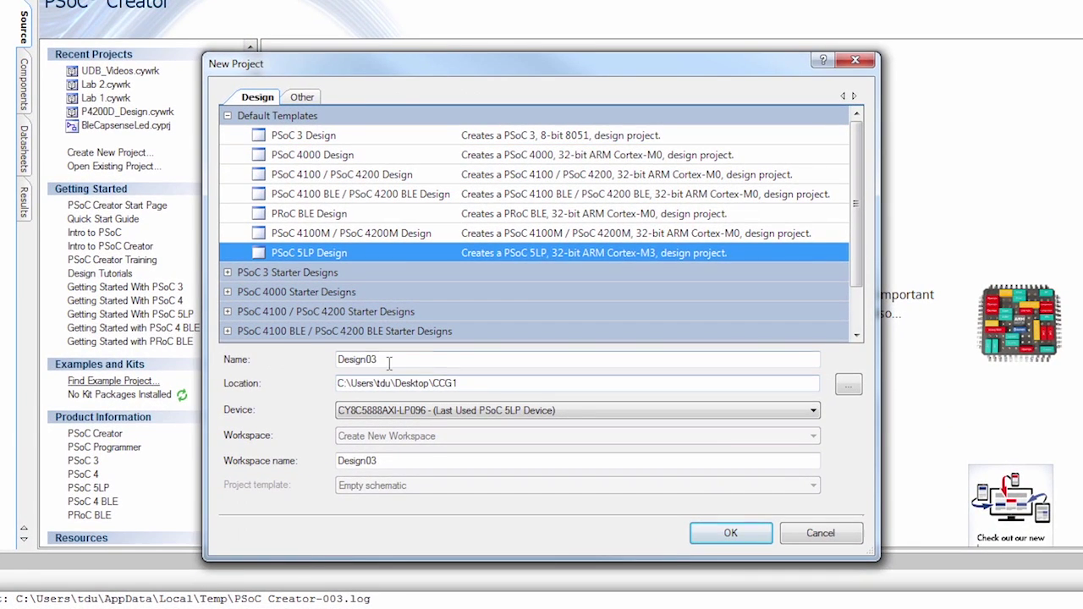
text(Simple)
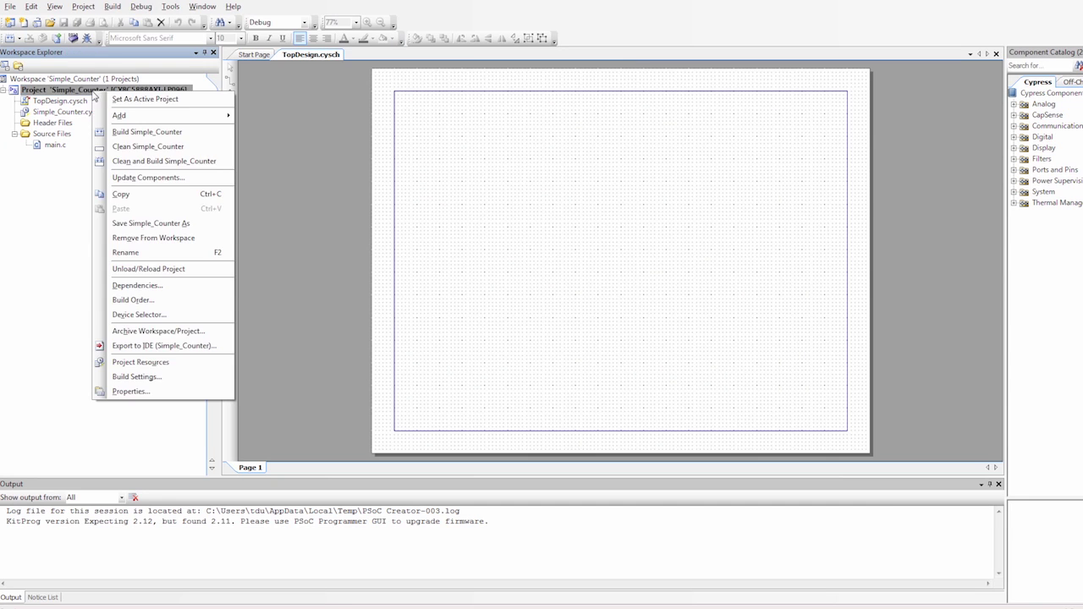
- Add UDB_Library.cylib from the Desktop as a user dependency of the project
click(135, 285)
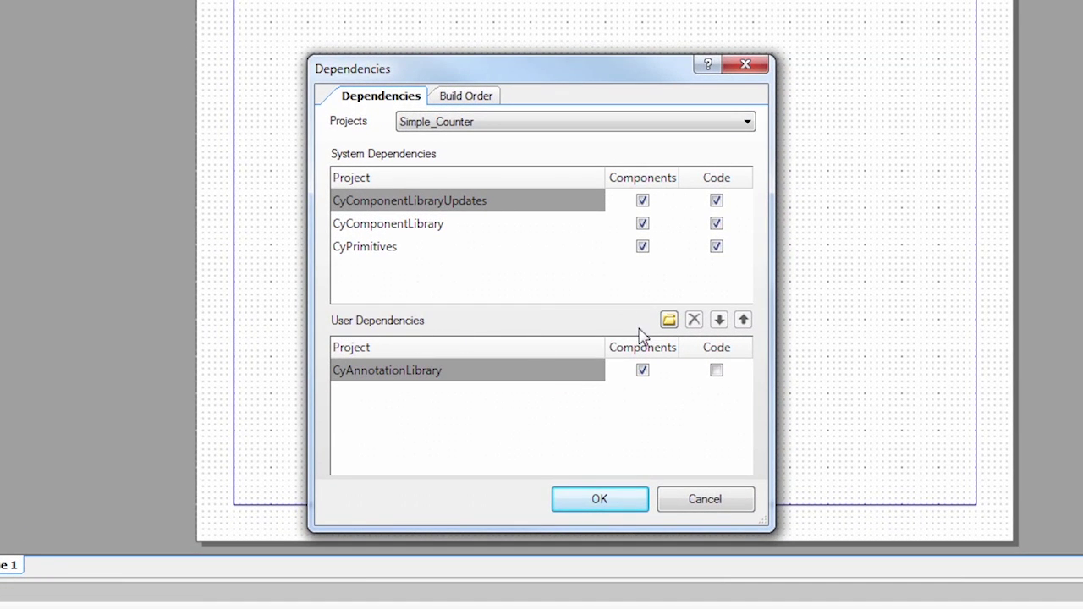
mouse_move(669, 320)
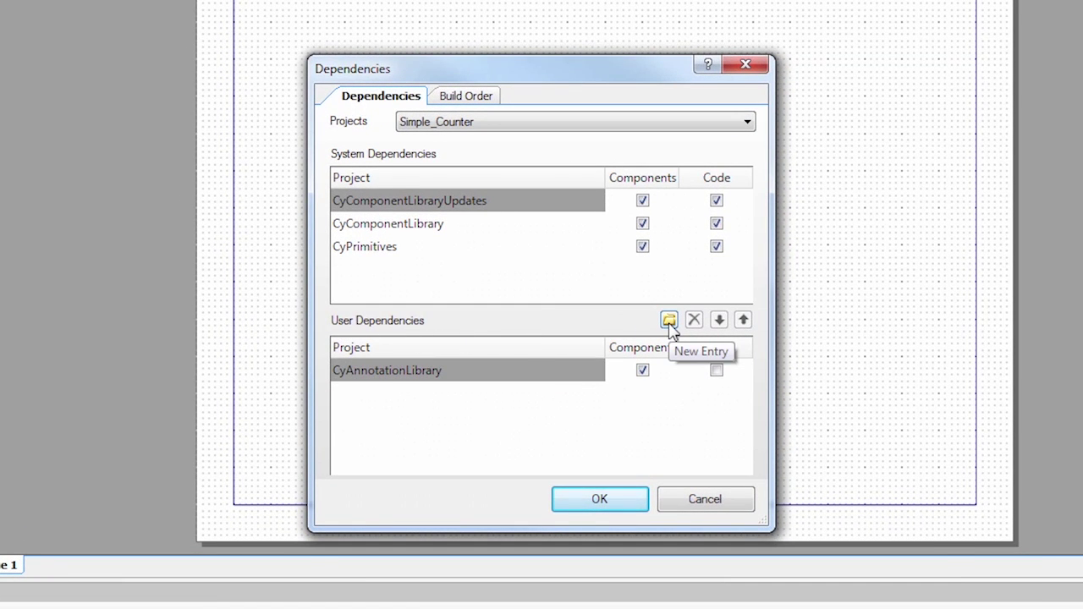
click(668, 318)
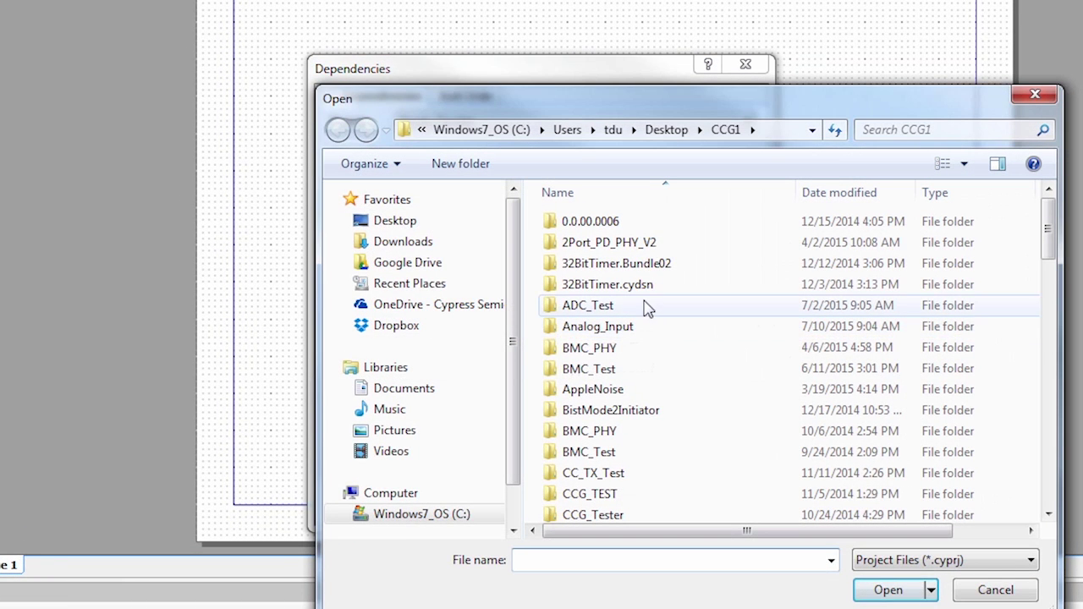
click(396, 220)
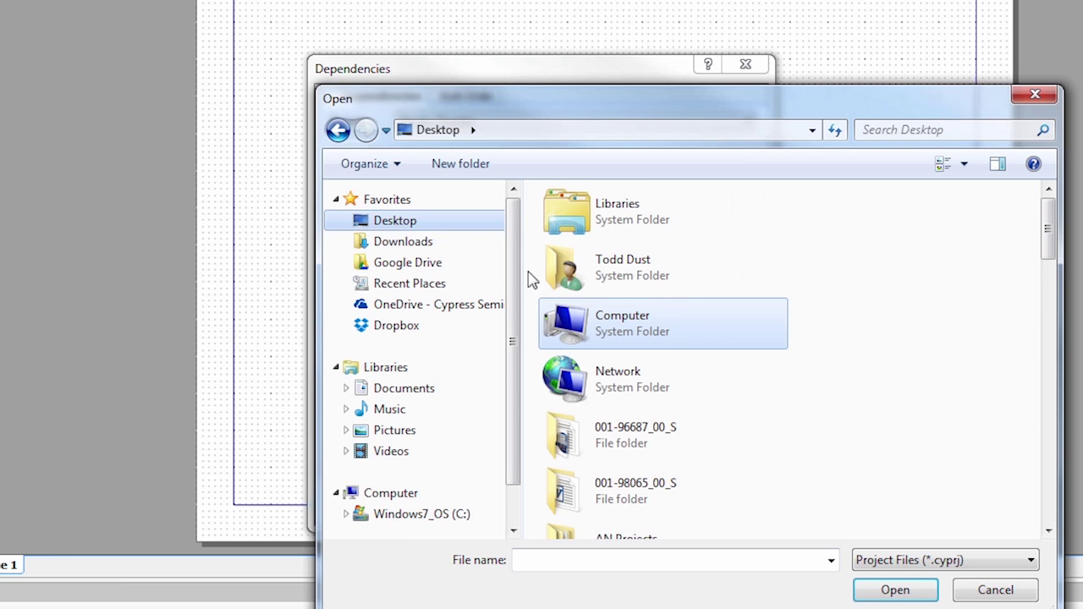
scroll(down, 3)
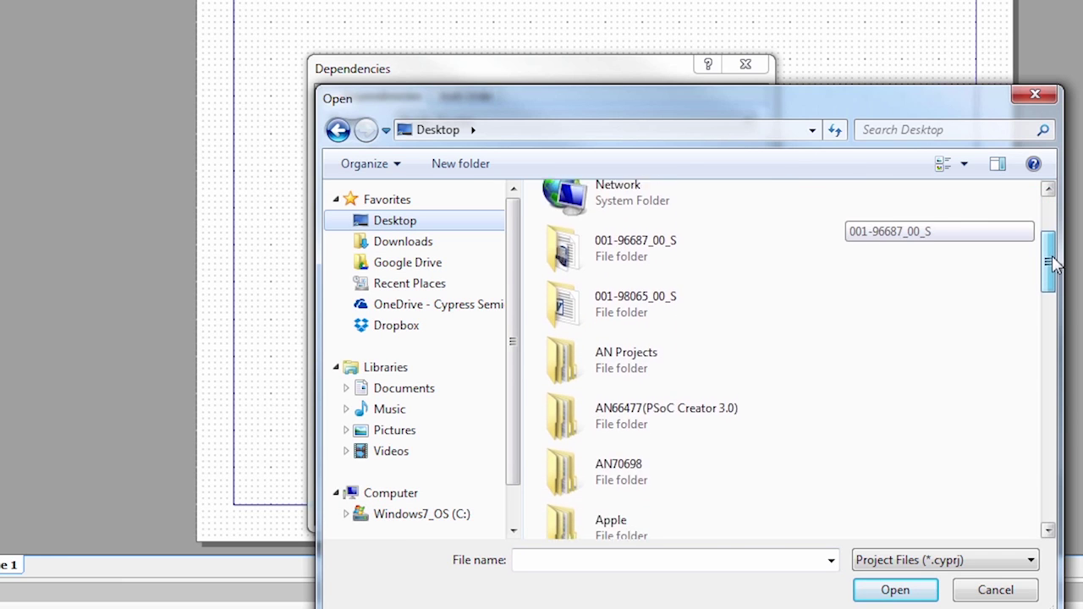
scroll(down, 3)
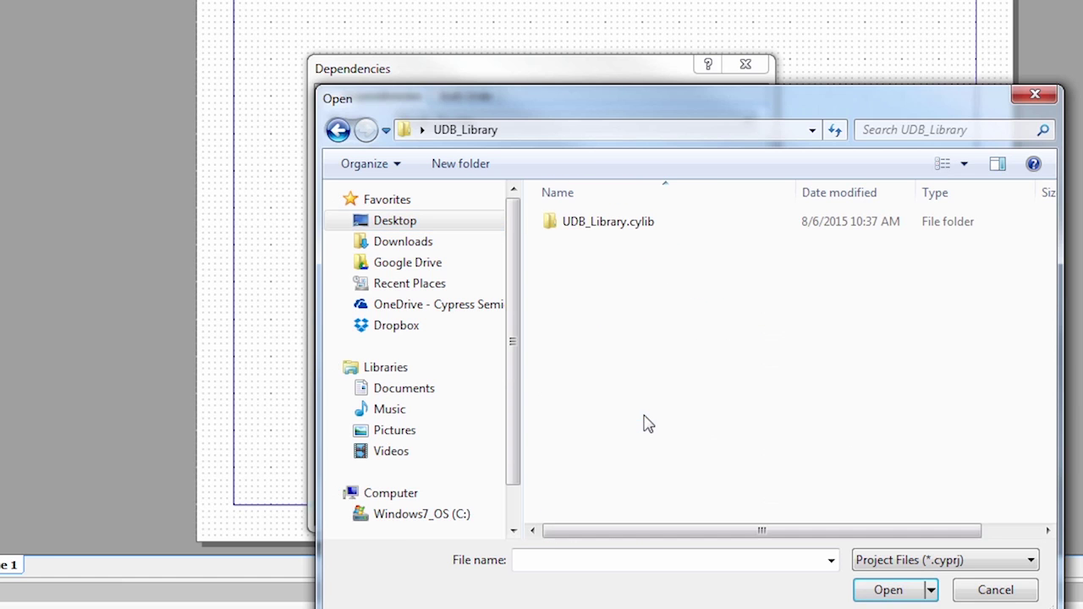
double_click(607, 221)
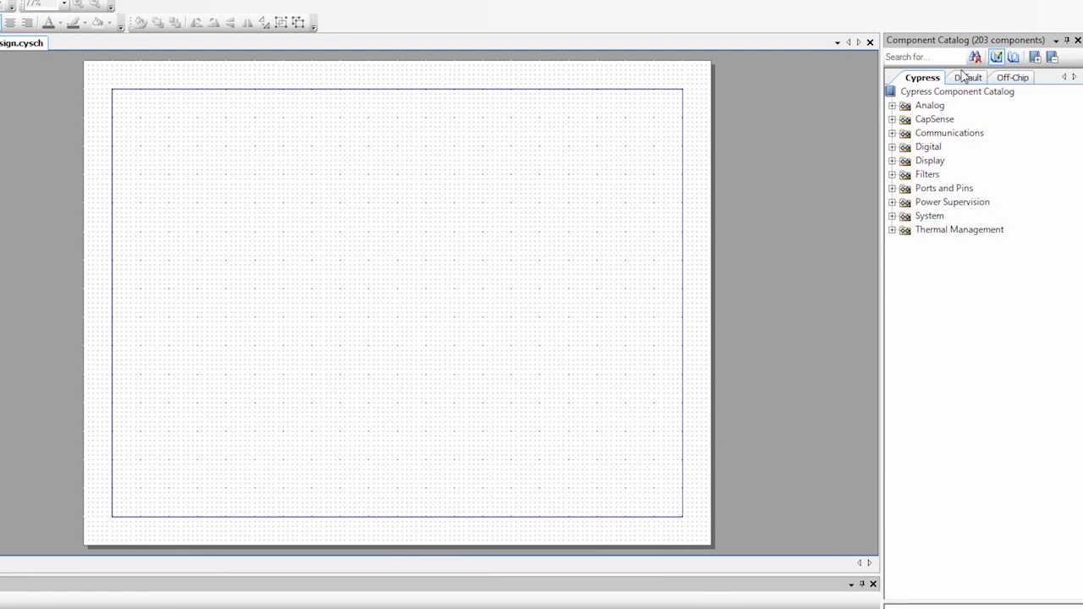
- Place a Simple_Counter from the Default library onto the schematic and search the catalog for 'Digit'
click(966, 78)
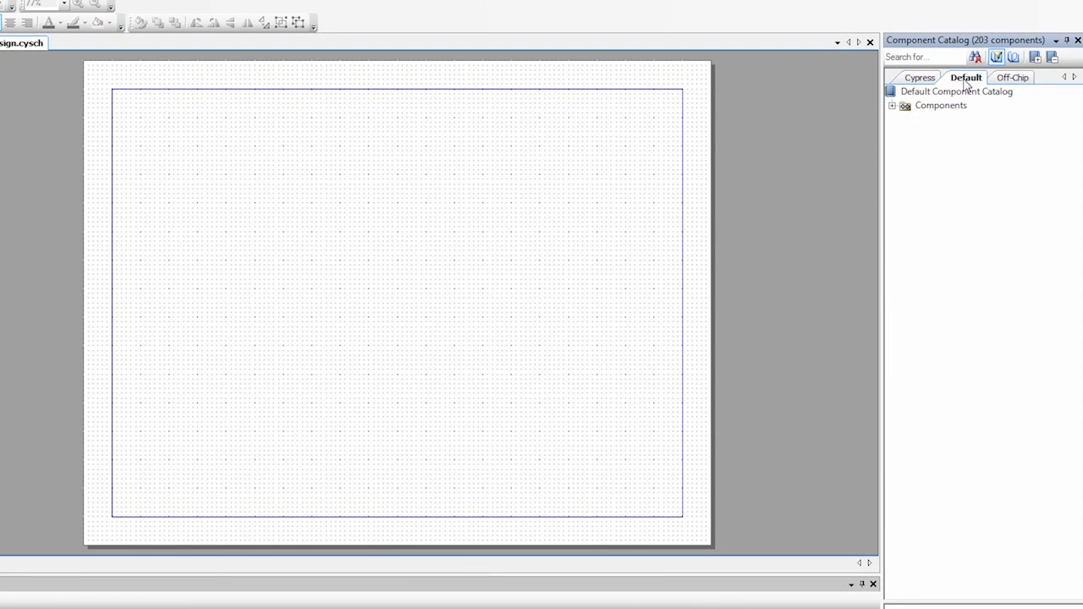
click(892, 105)
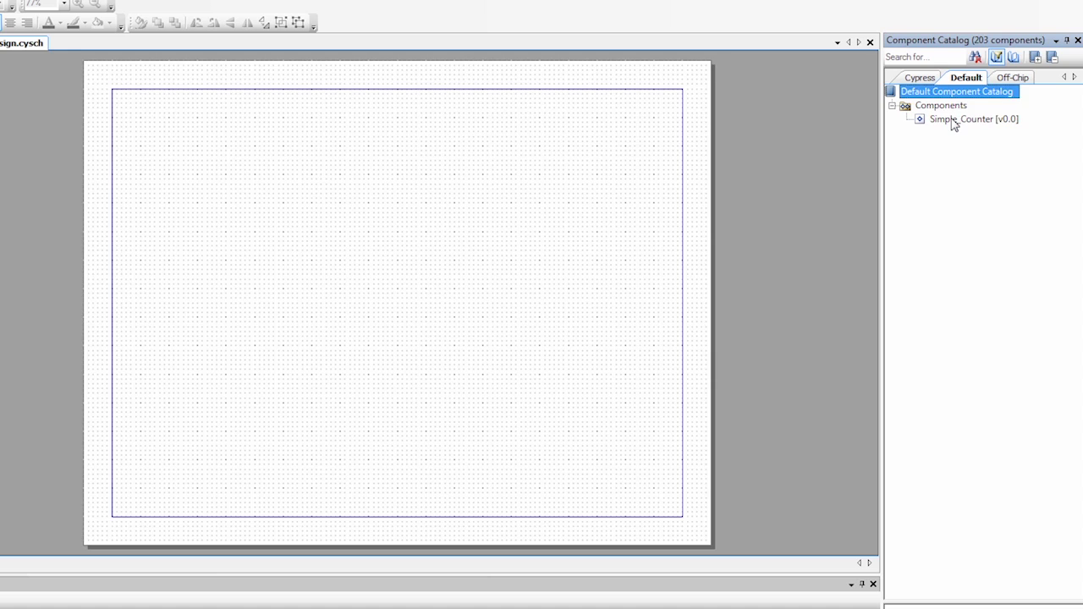
click(973, 119)
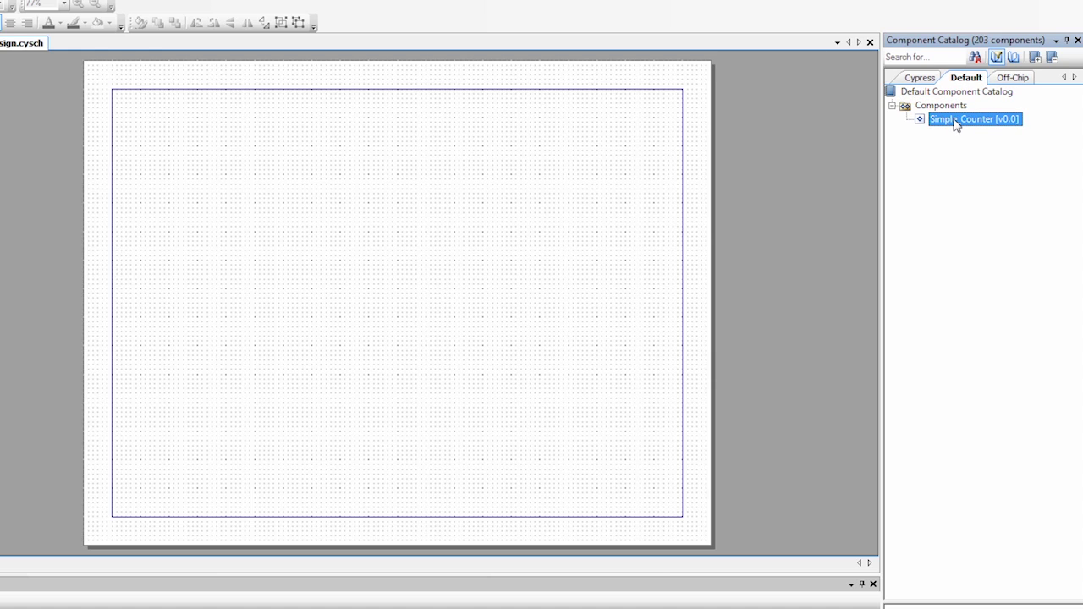
drag(973, 118, 694, 217)
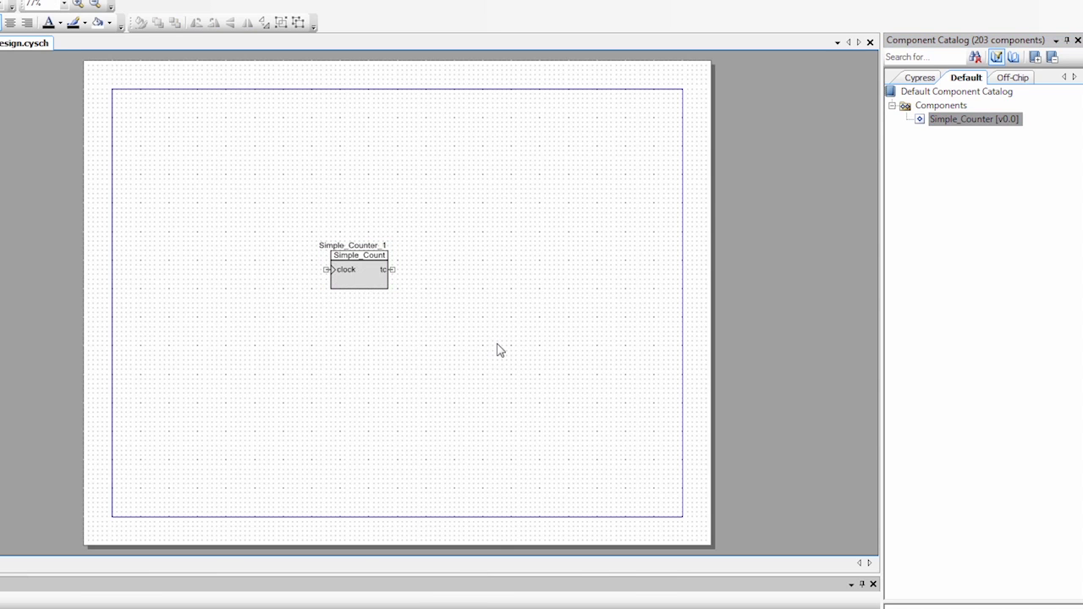
text(Digit)
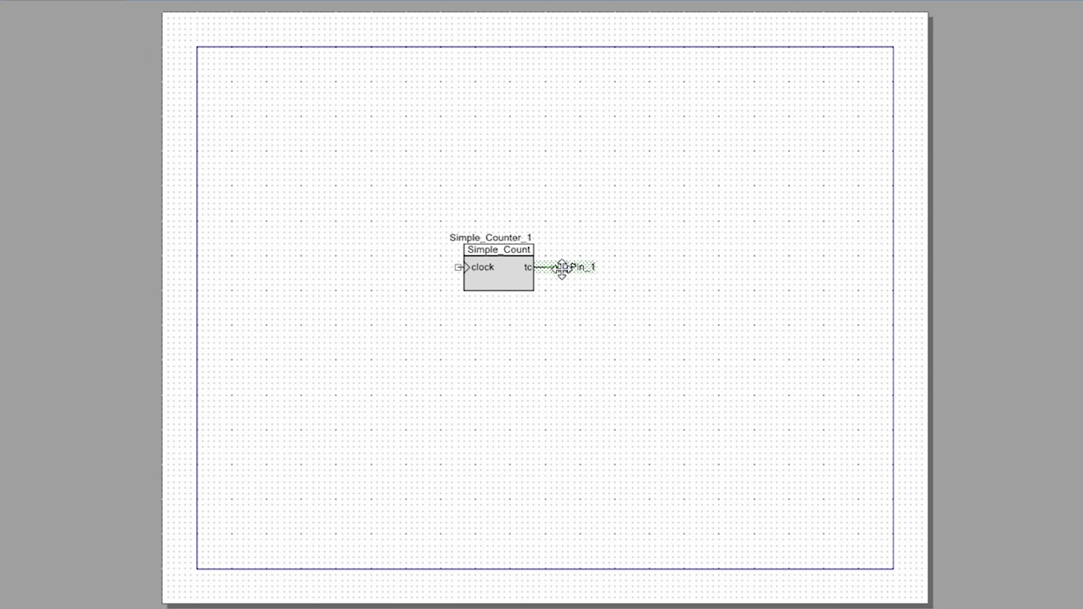
- Rename the output pin on the counter's tc output to LED_Out
double_click(574, 267)
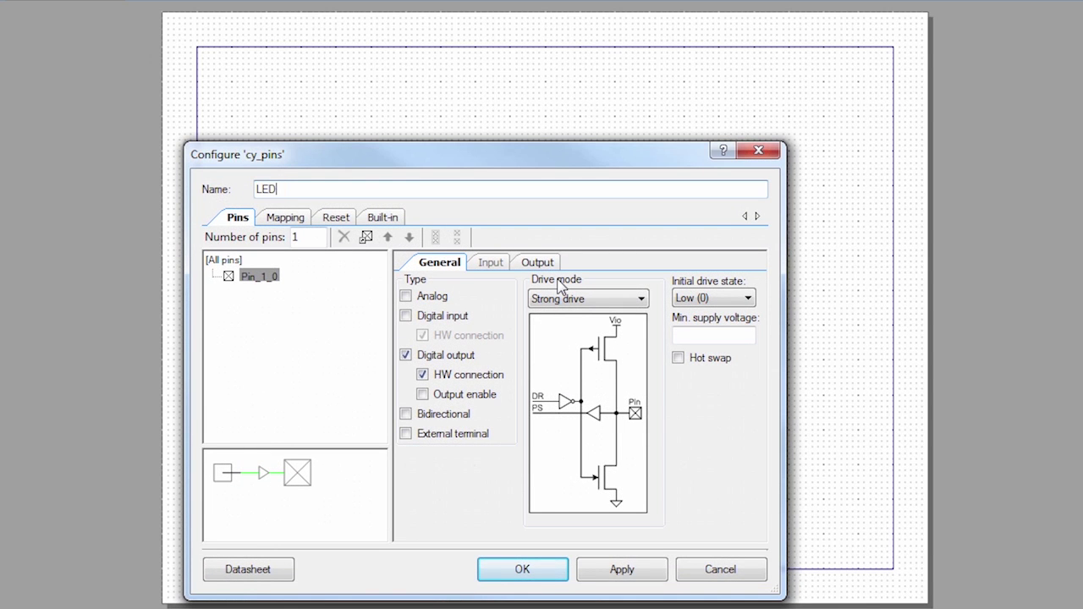
click(522, 568)
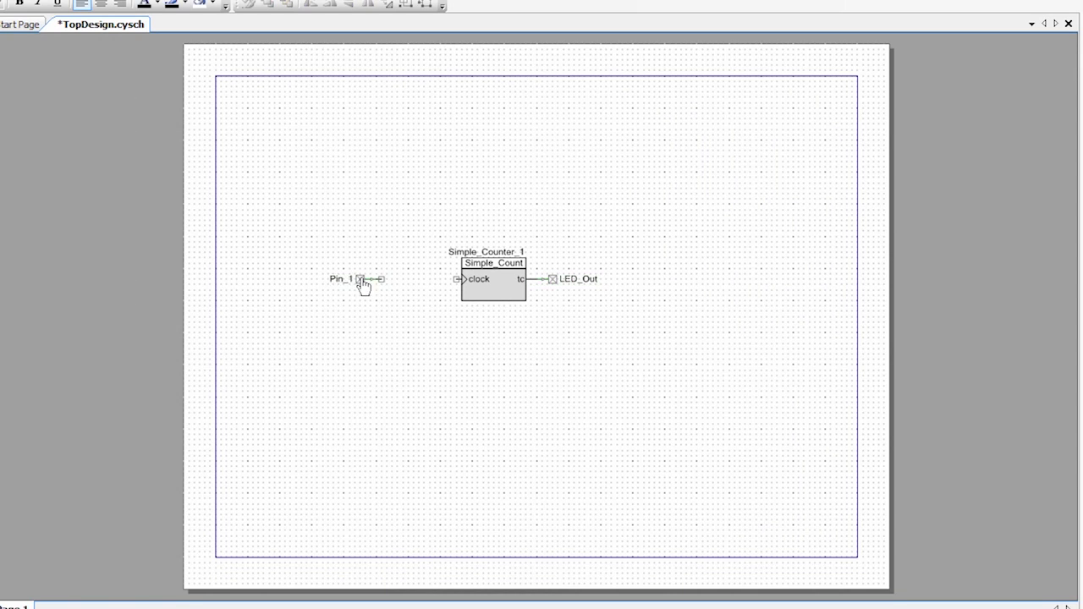
- Name the input pin Button_In with Resistive pull up drive mode and confirm
double_click(340, 277)
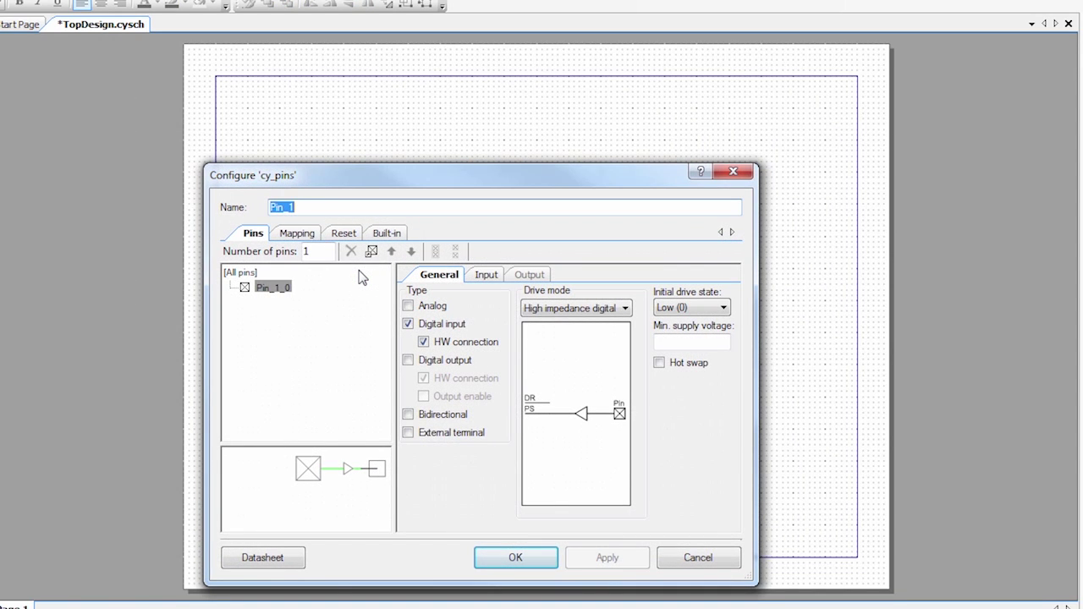
text(Button_In)
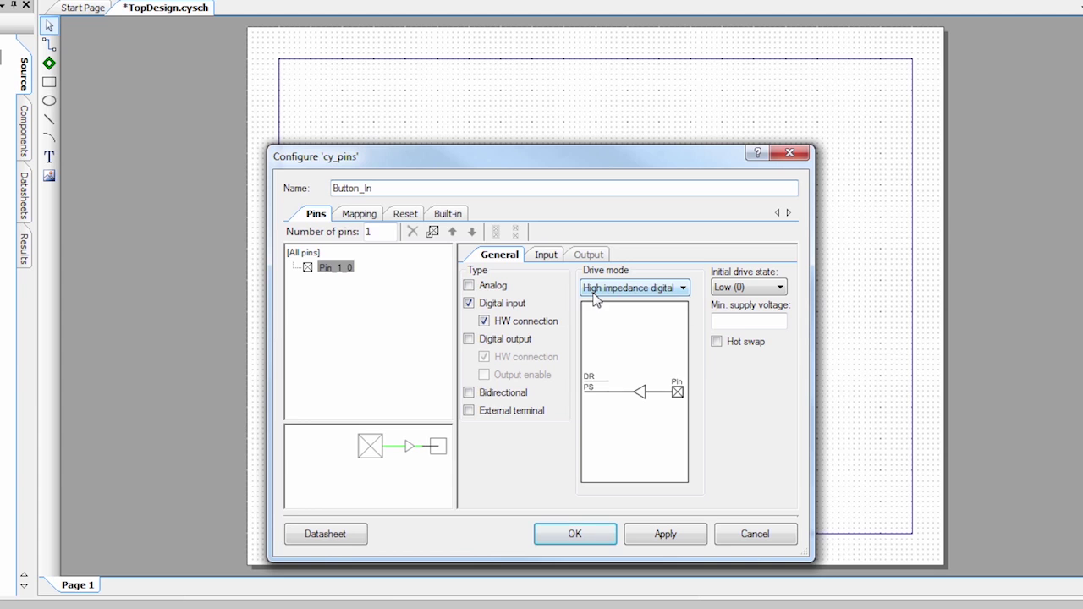
click(682, 288)
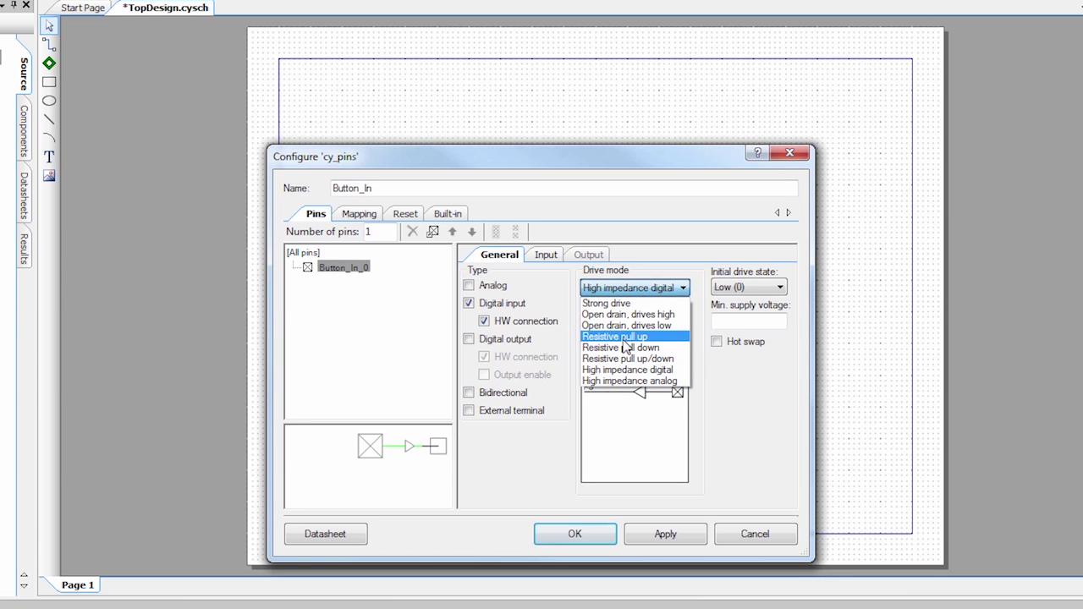
click(613, 335)
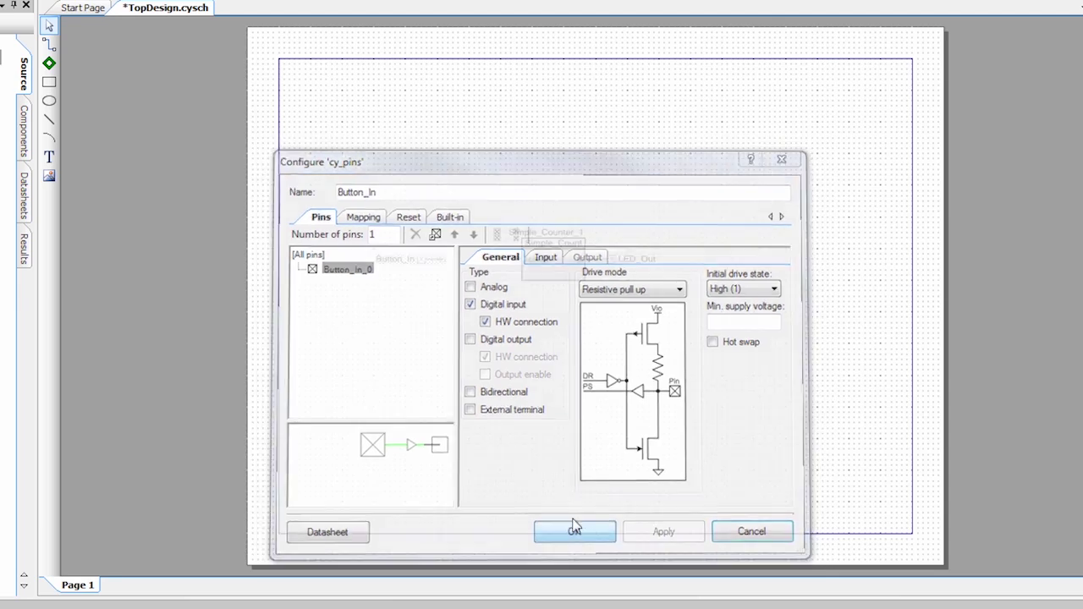
click(576, 531)
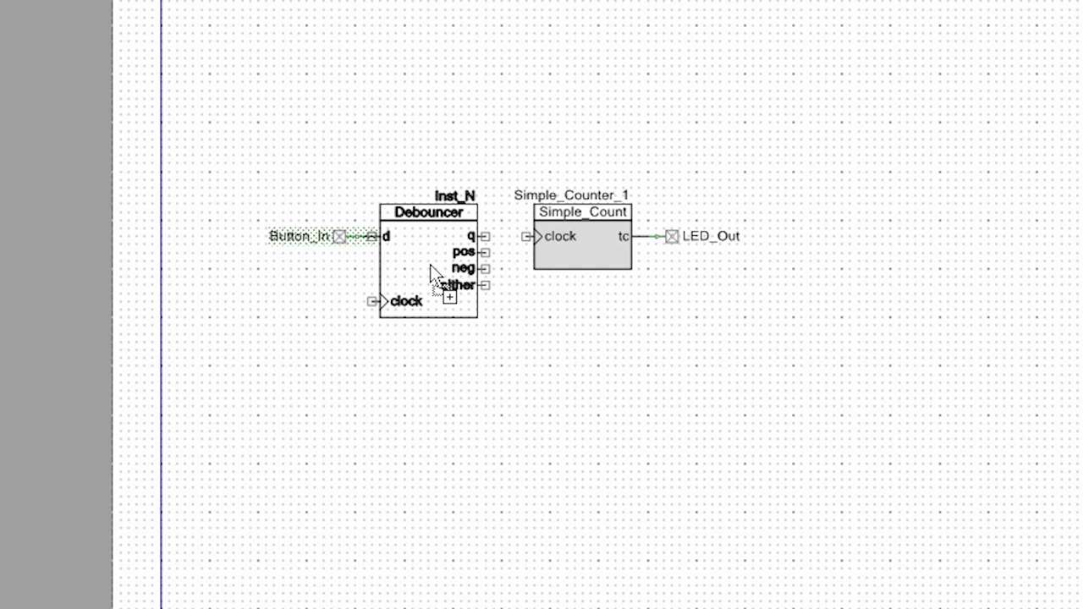
- Drop a Debouncer onto Button_In so it feeds the d input
click(427, 213)
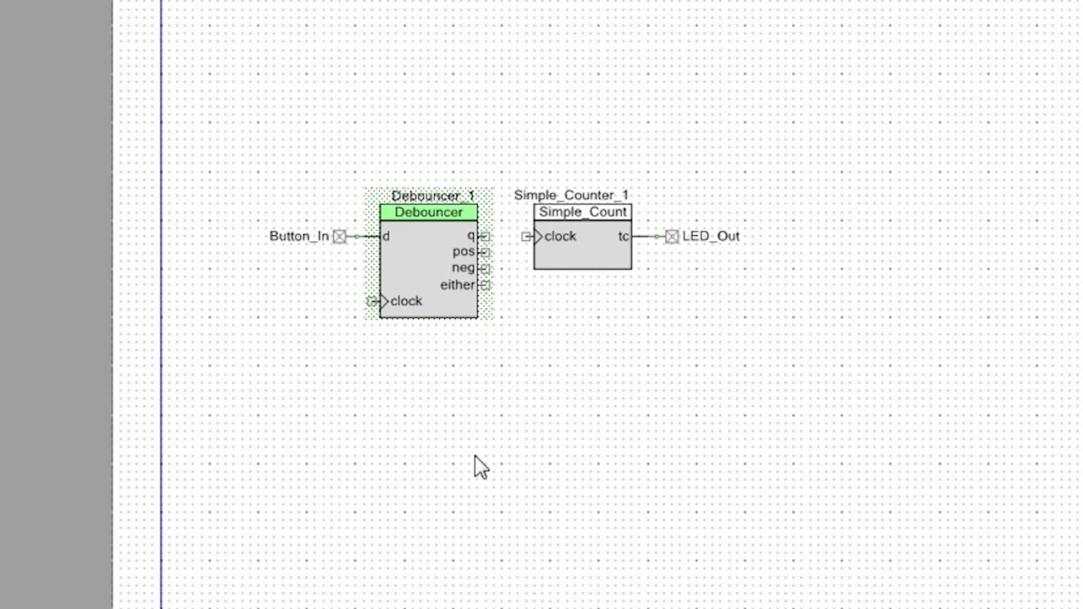
mouse_move(414, 306)
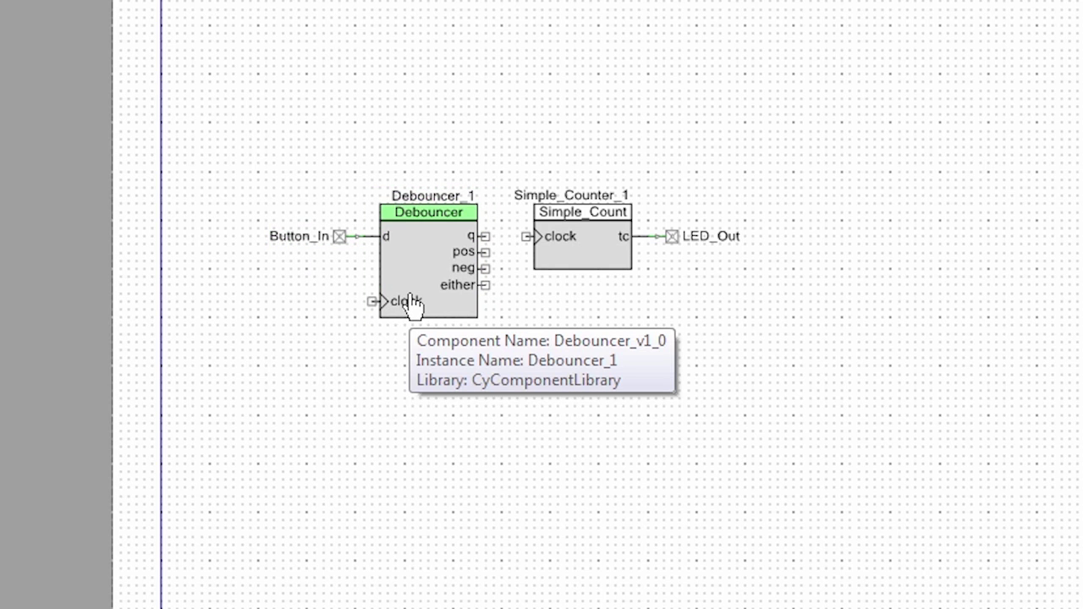
mouse_move(410, 307)
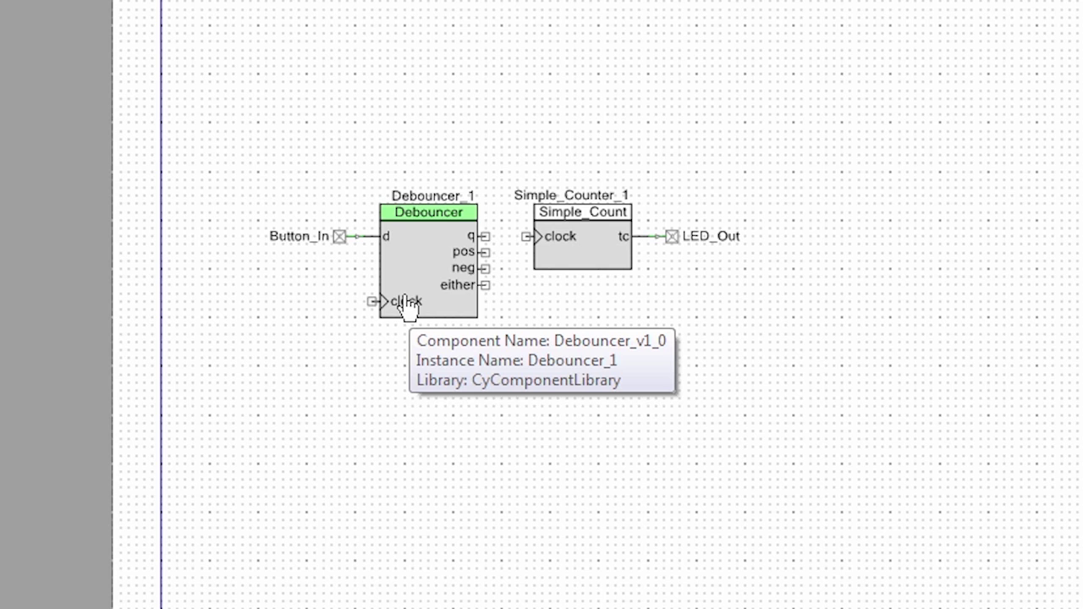
mouse_move(518, 330)
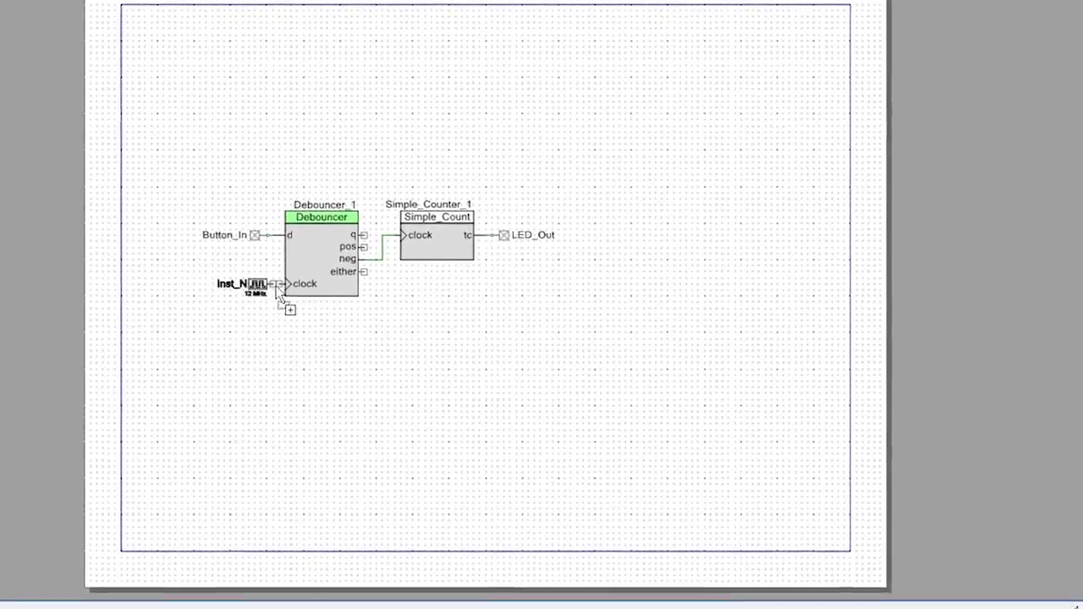
- Set the Debouncer's clock to 10 Hz by changing its unit to Hz
double_click(254, 285)
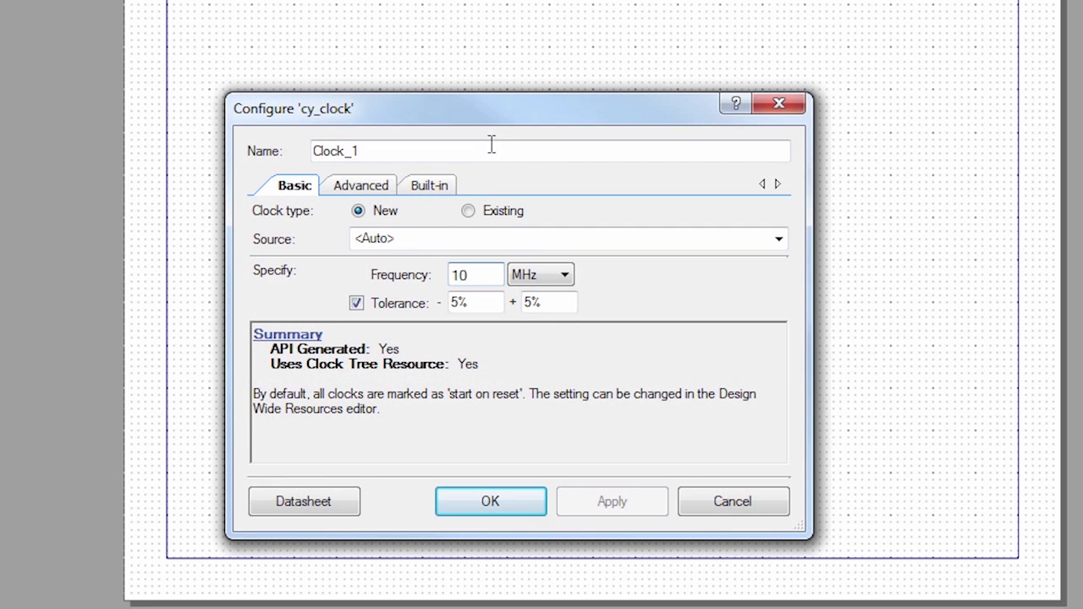
click(565, 274)
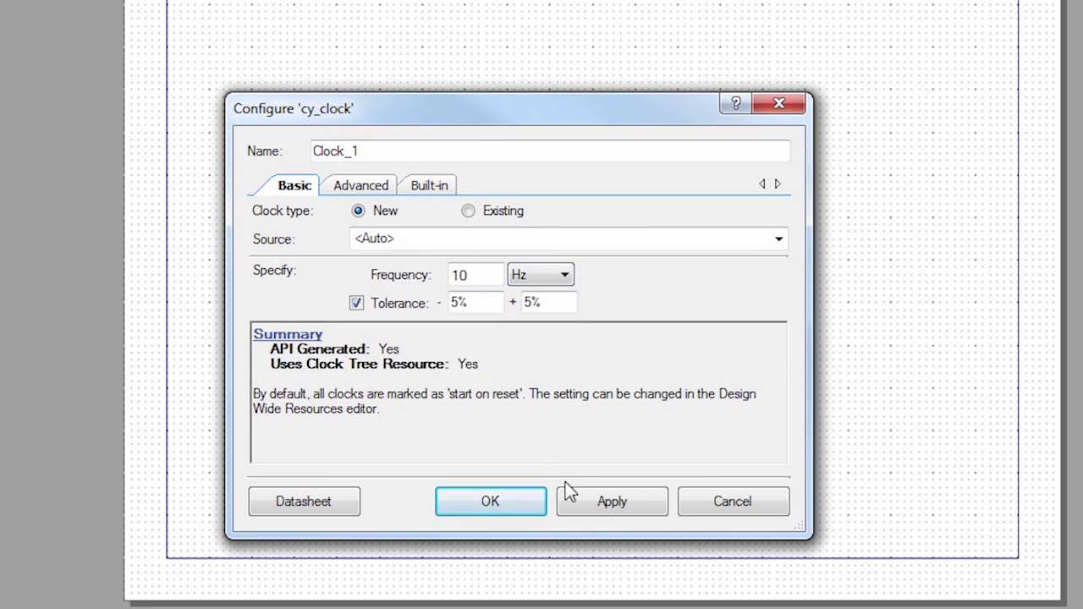
click(491, 501)
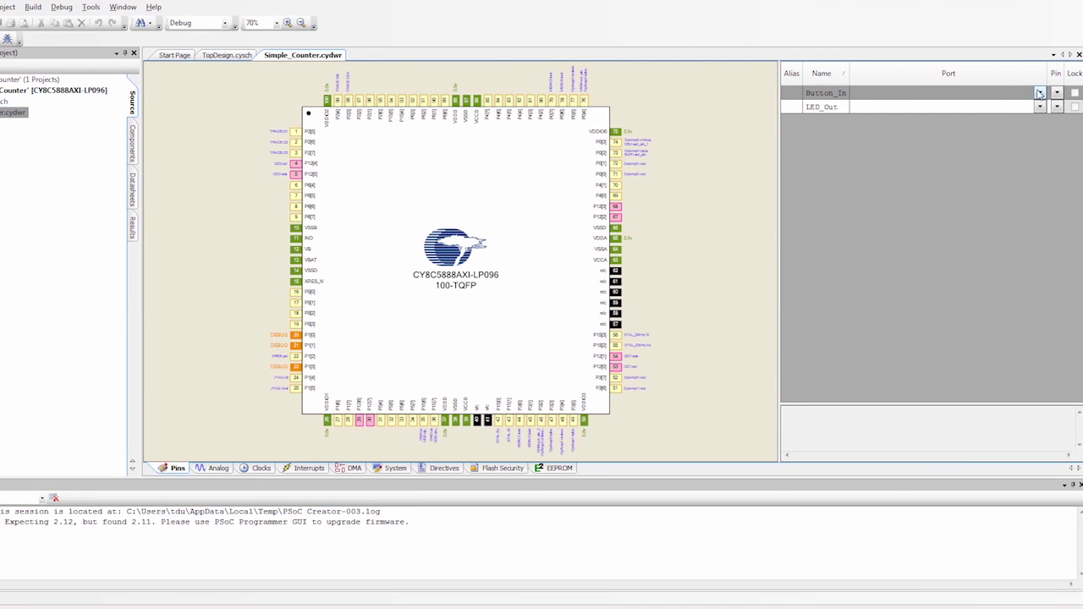
- Assign a physical port pin to Button_In in the cydwr pin page
click(1039, 91)
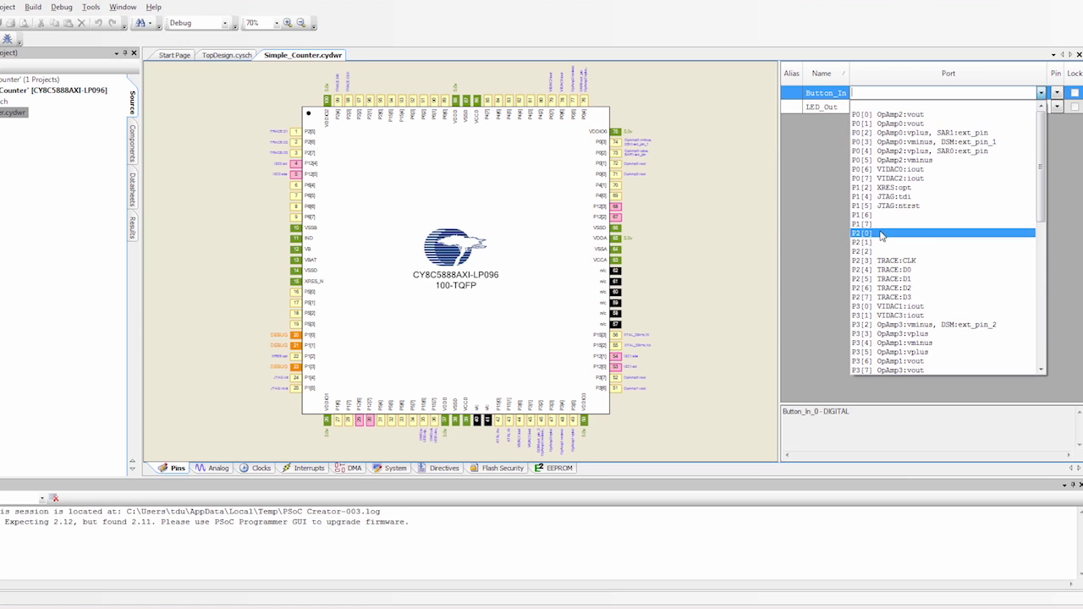
click(863, 233)
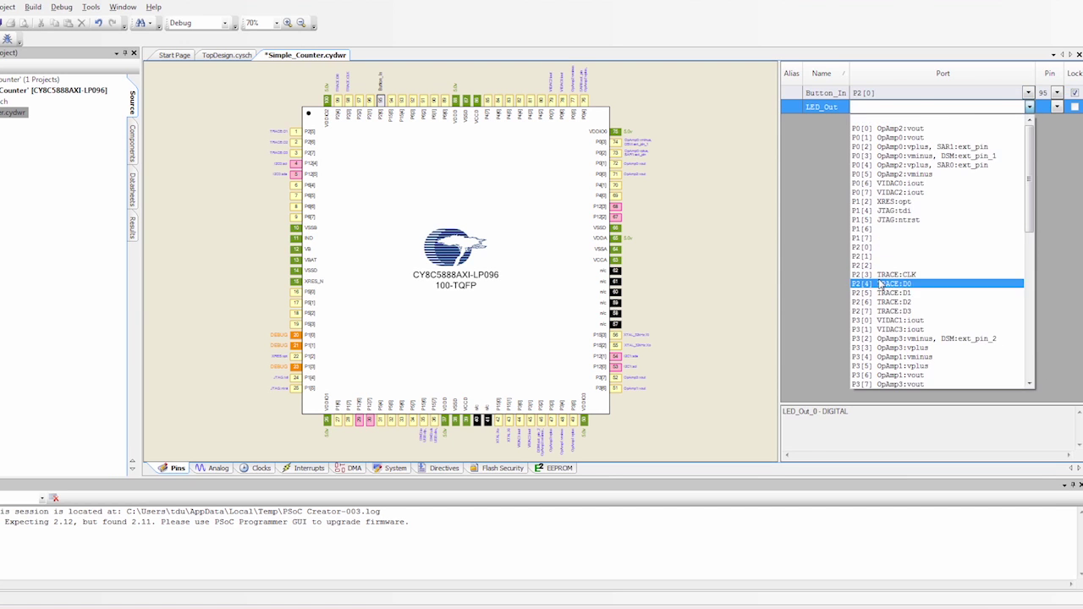
scroll(down, 3)
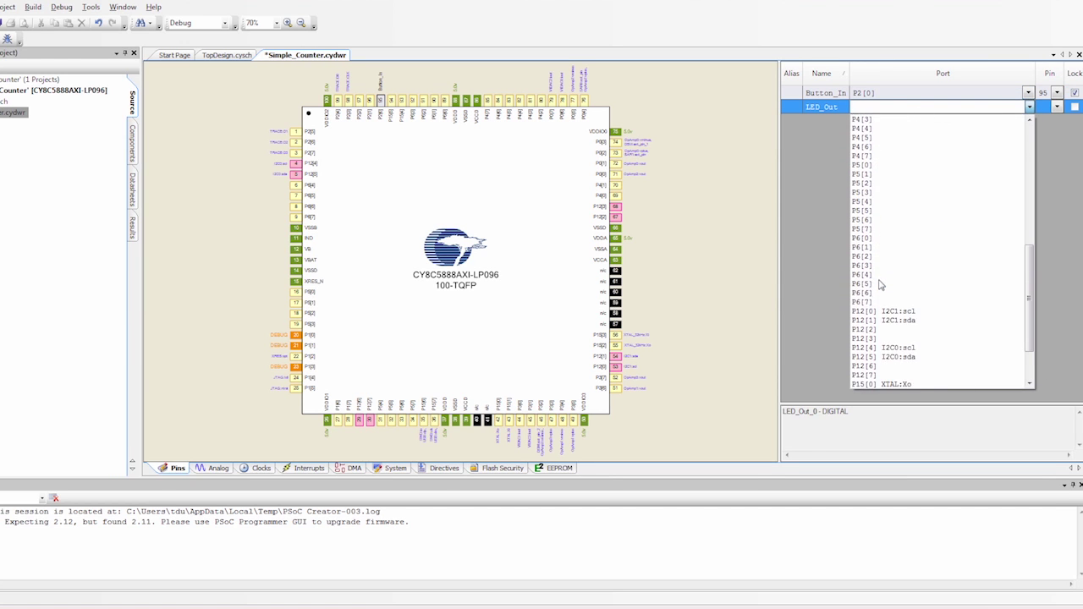